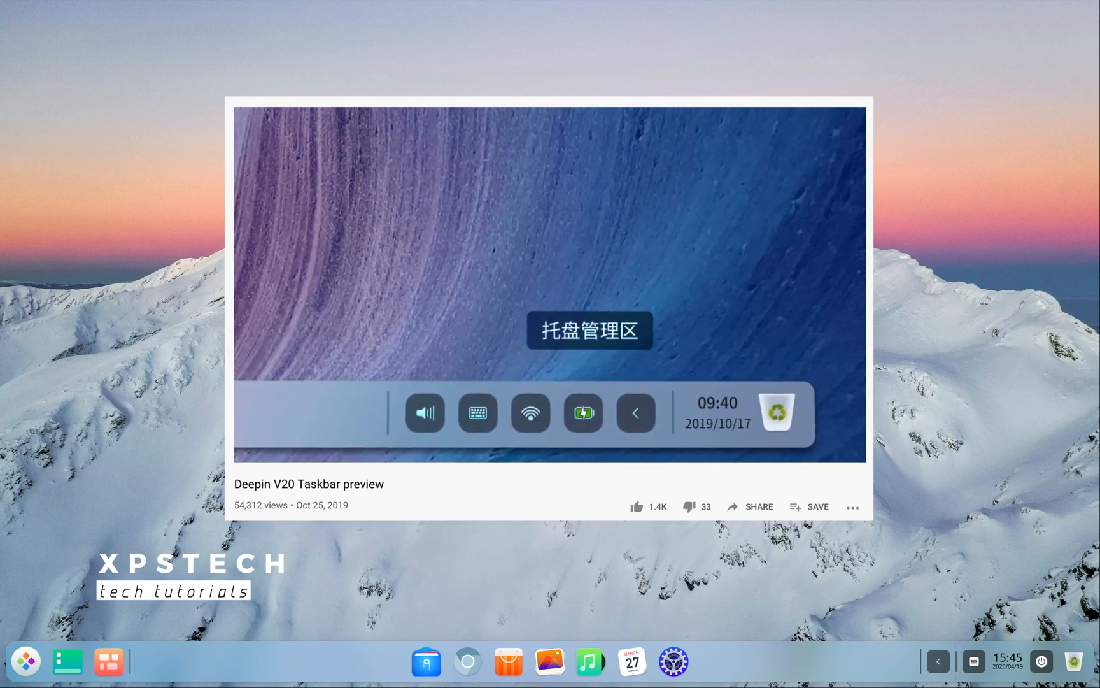
Collapse and re-expand the tray icons, then show the Notification Center and the launcher.
left_click(634, 412)
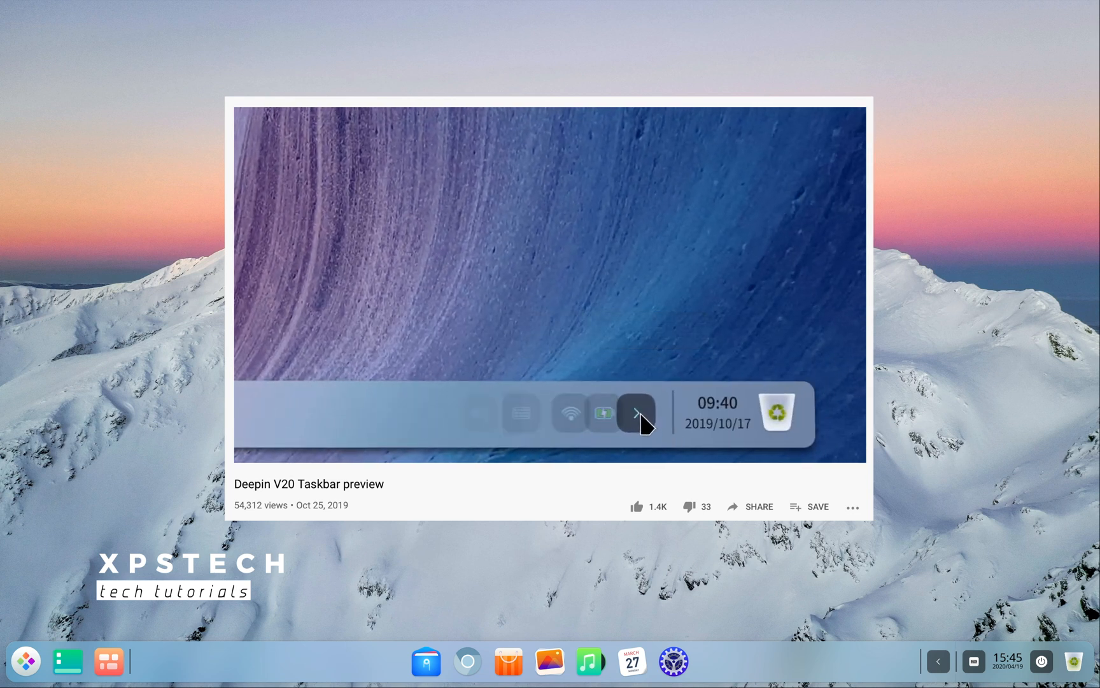
left_click(636, 411)
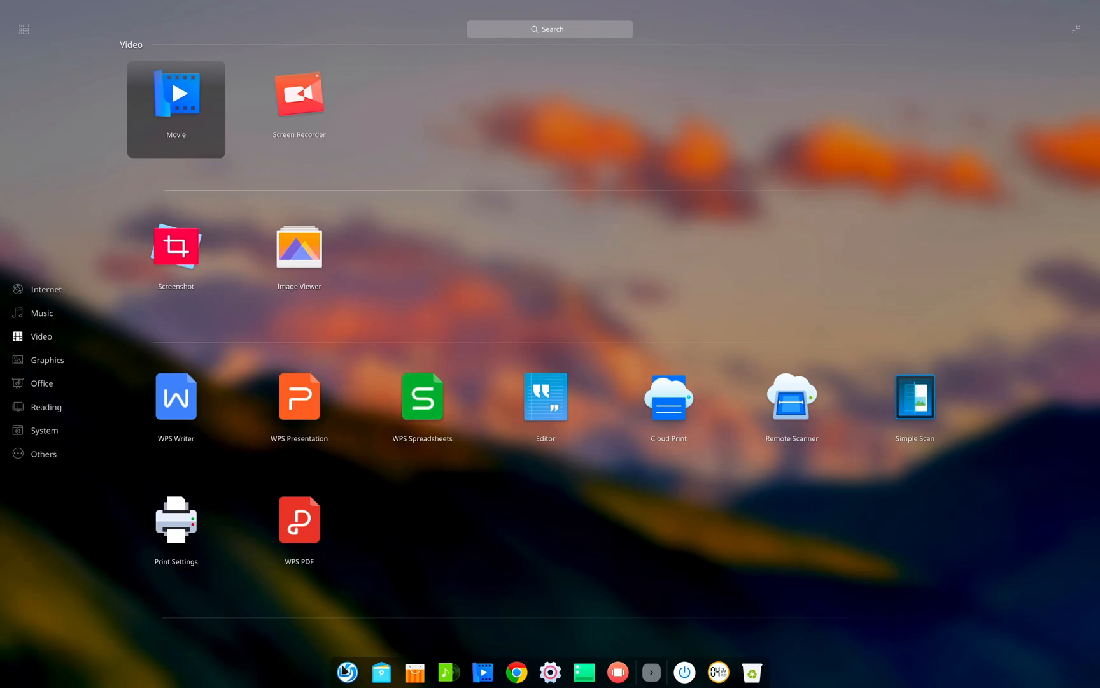
left_click(47, 442)
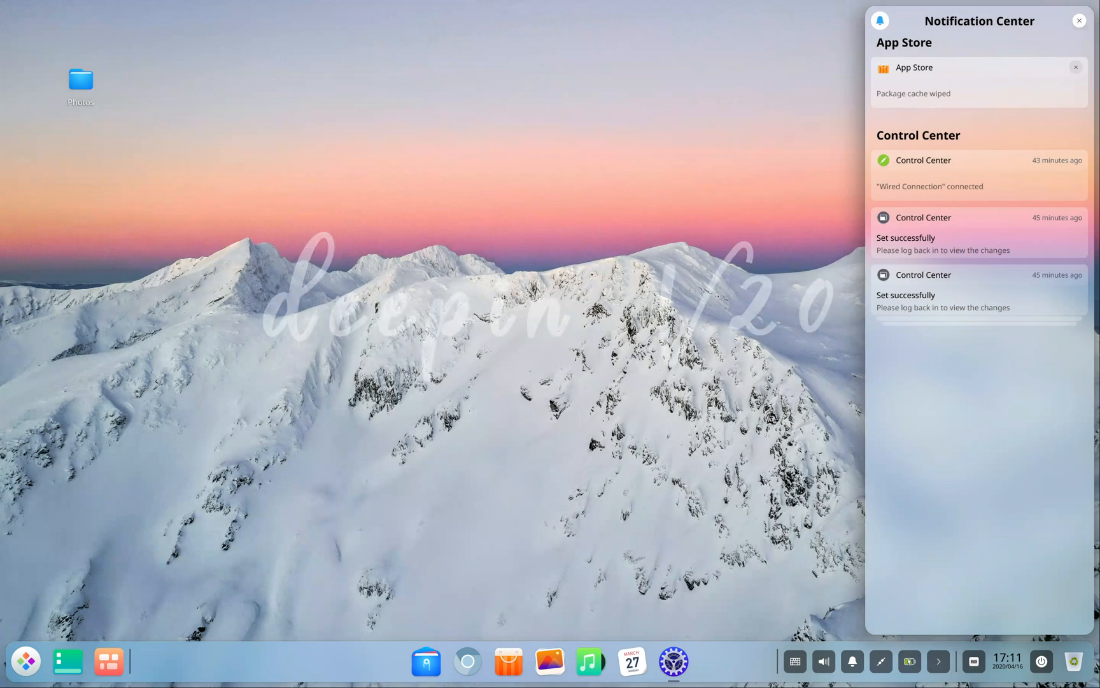
left_click(25, 661)
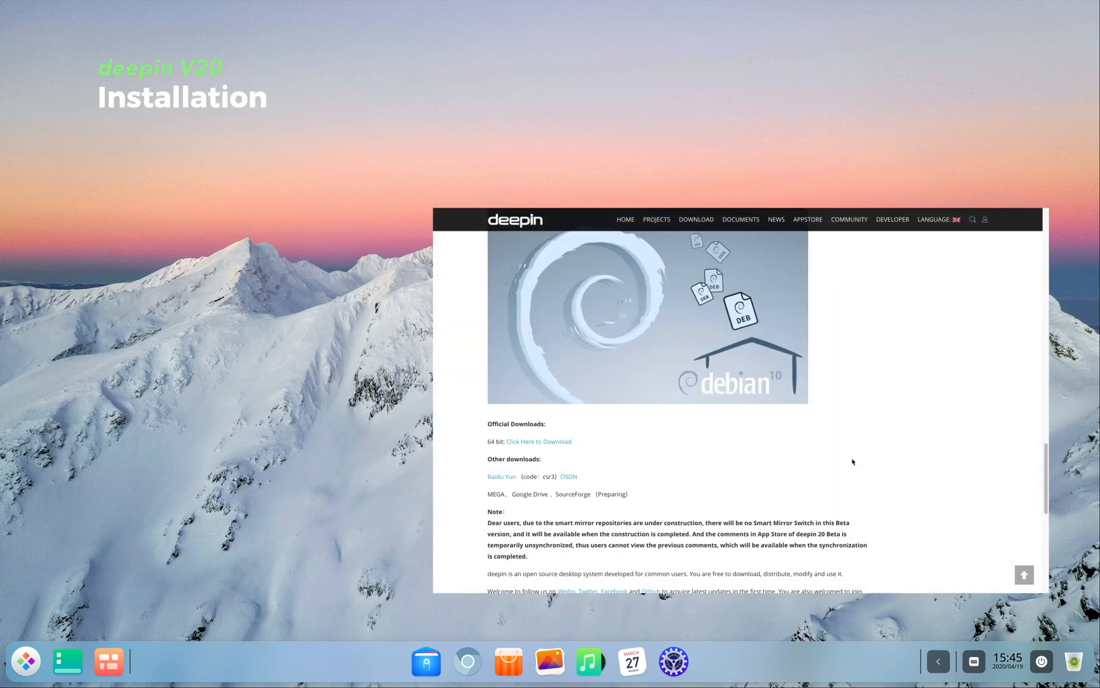
Download the 64-bit deepin 20 ISO from the download page.
scroll("down", 3)
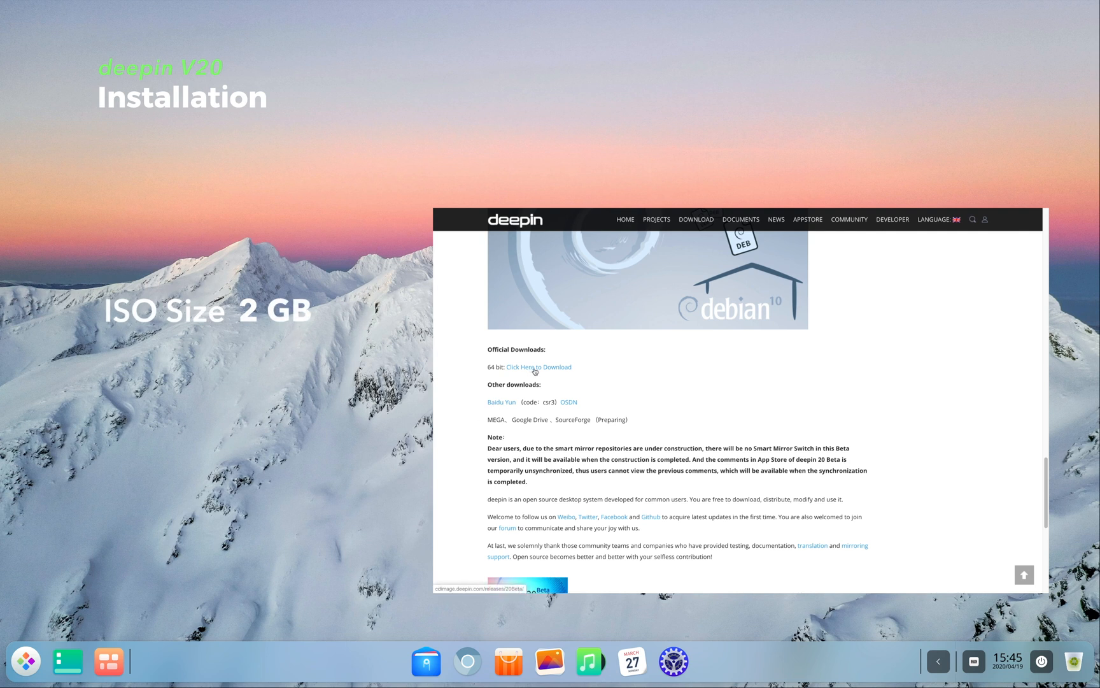
left_click(539, 367)
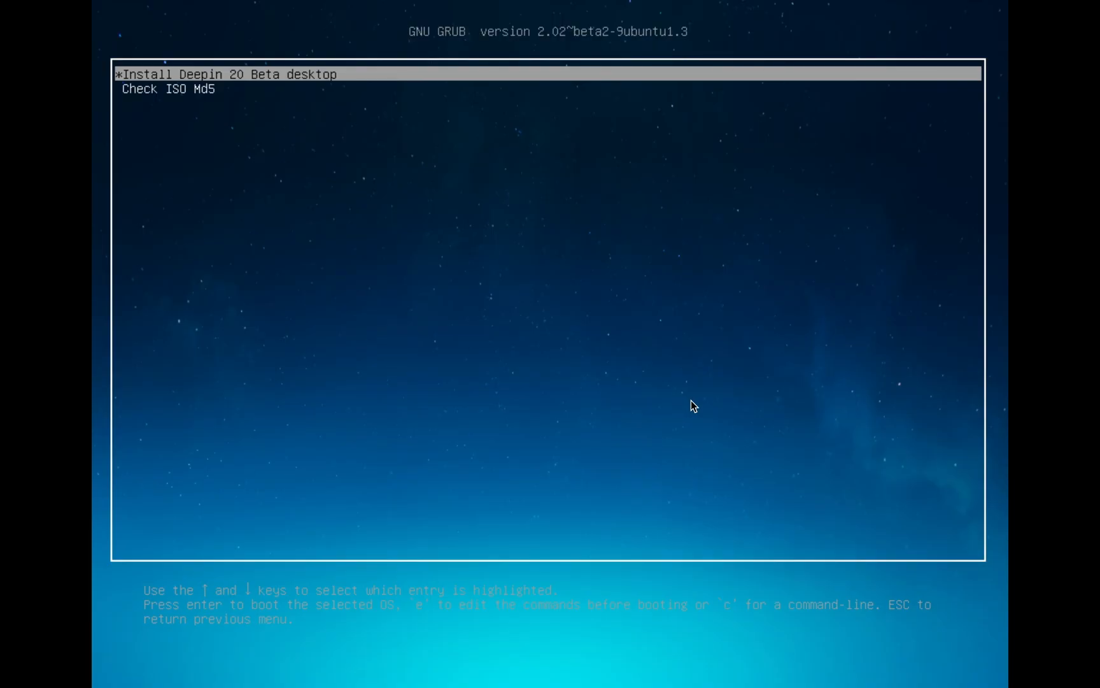
Boot the Install Deepin 20 Beta entry, select the 20 GB disk and end on Advanced partitioning.
key("enter")
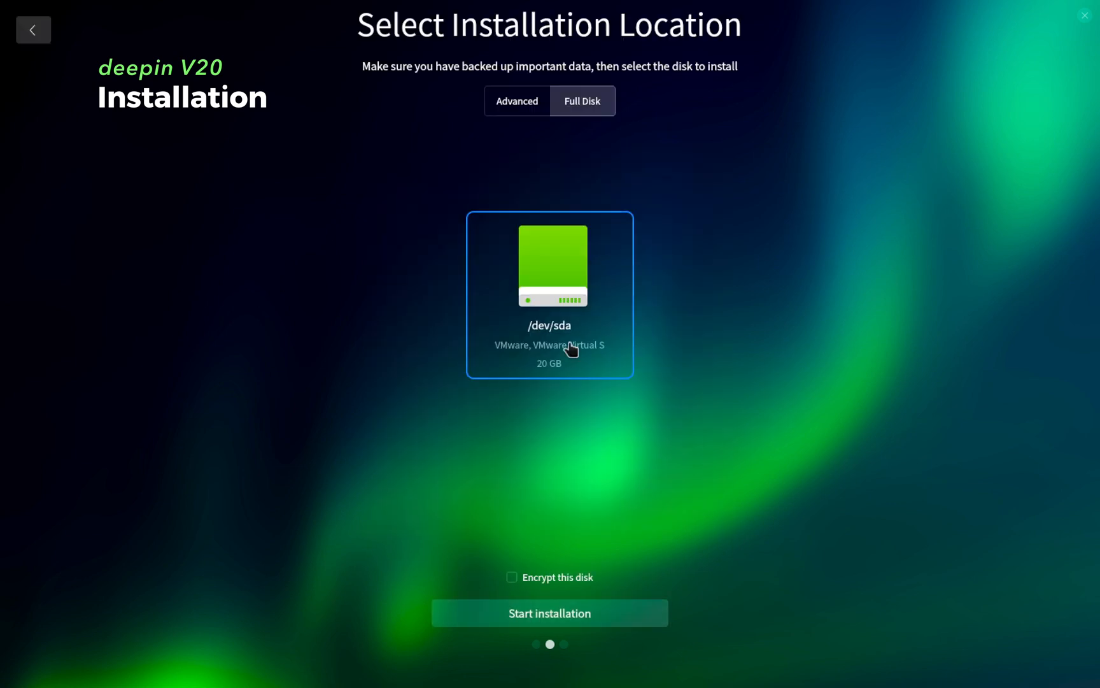
left_click(550, 265)
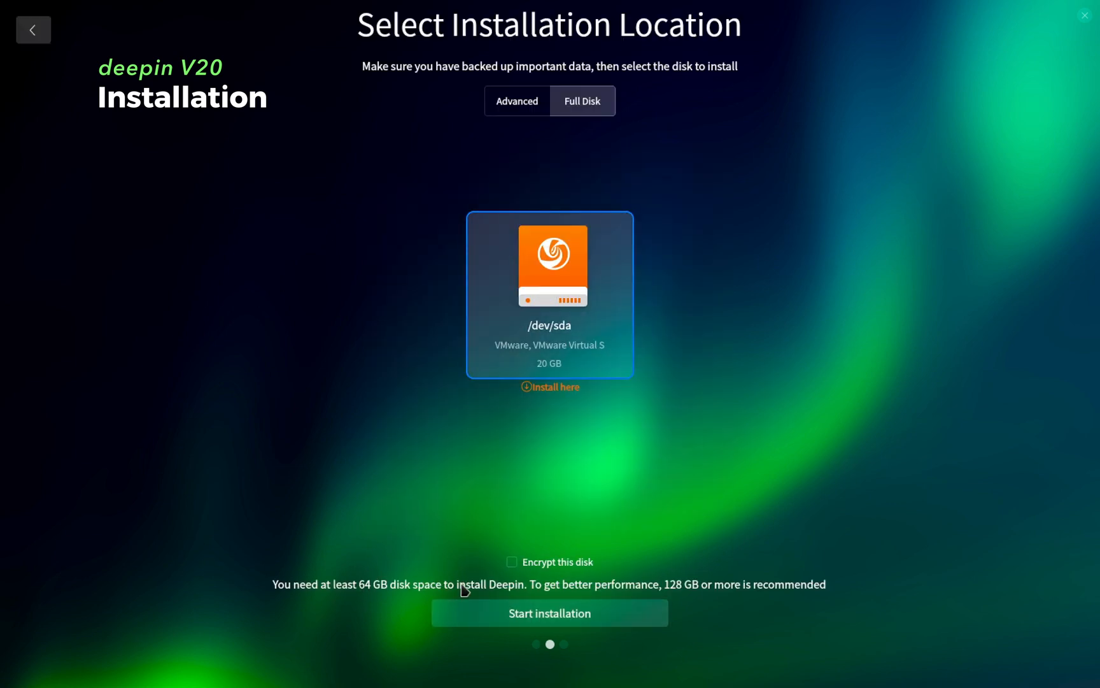
mouse_move(701, 602)
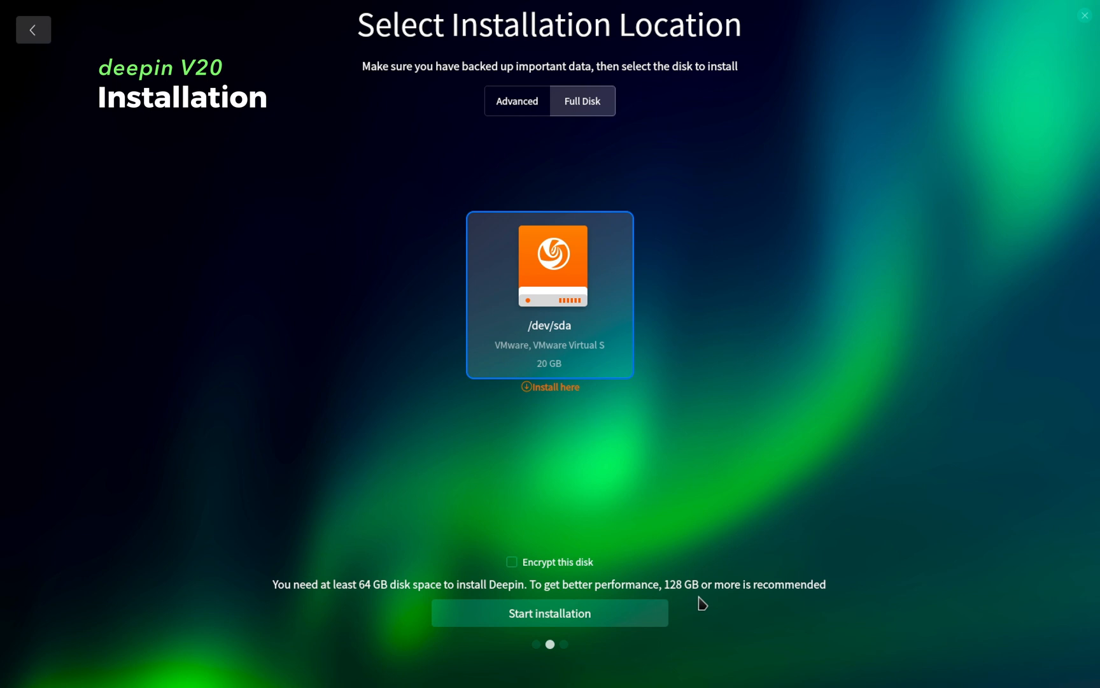
left_click(517, 101)
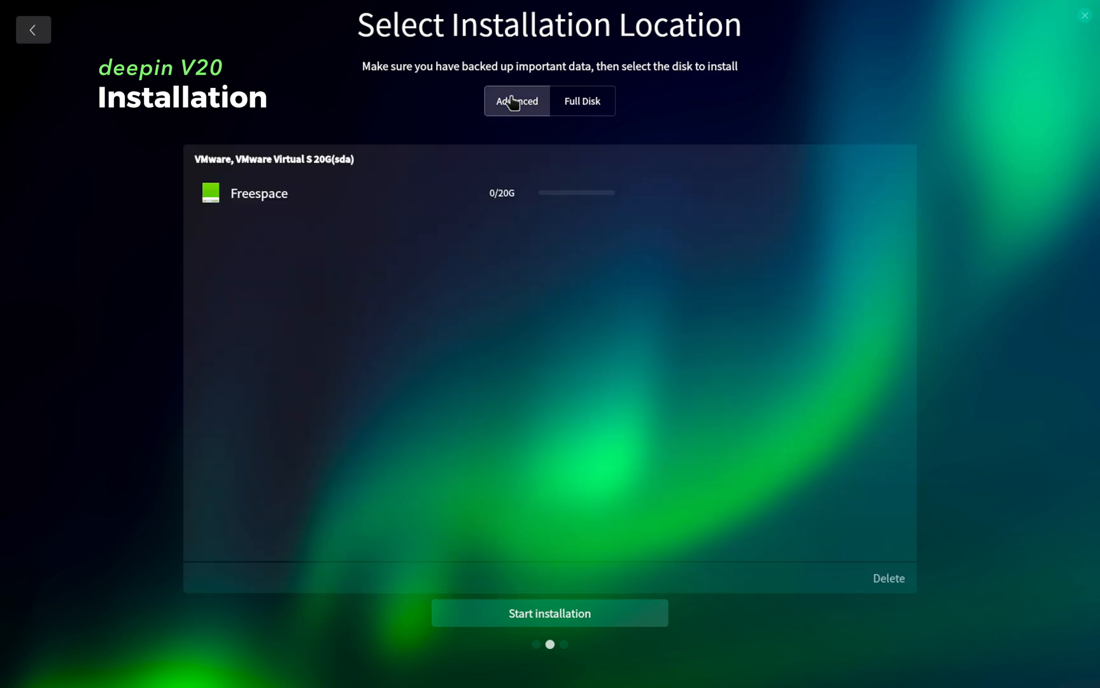
mouse_move(566, 101)
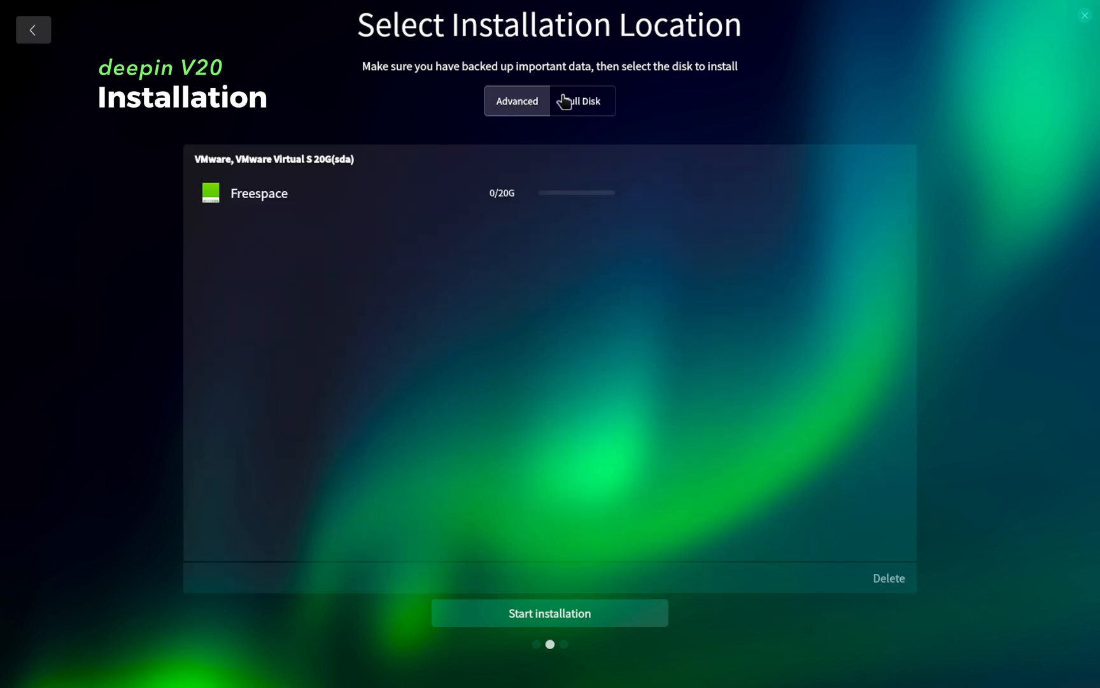
left_click(581, 101)
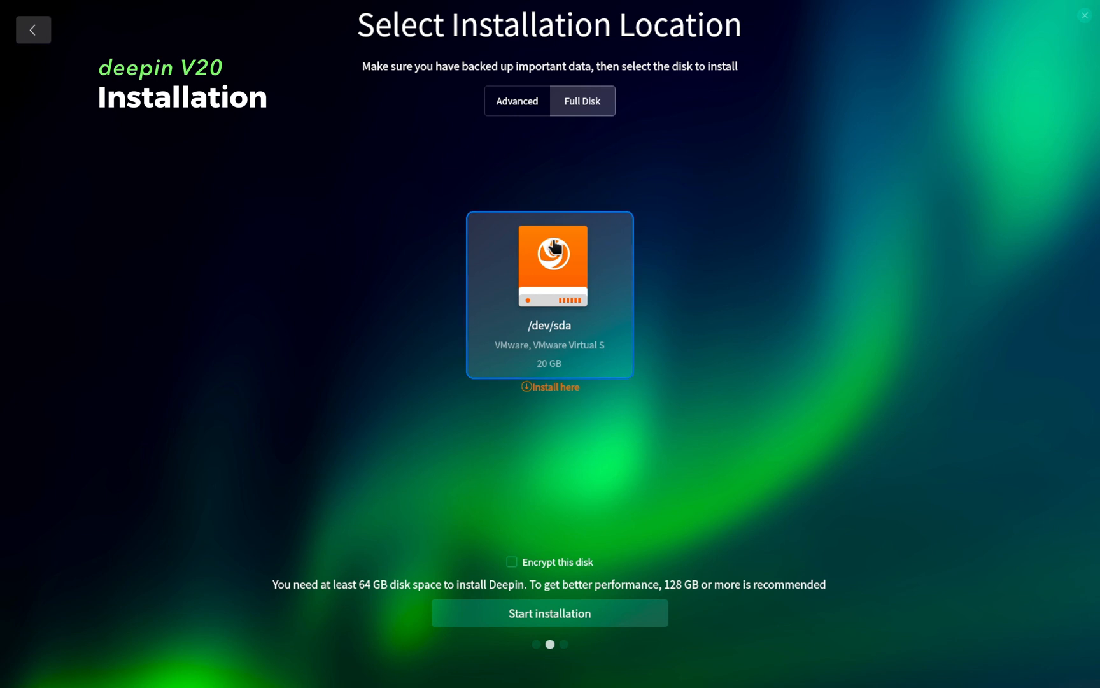
left_click(517, 101)
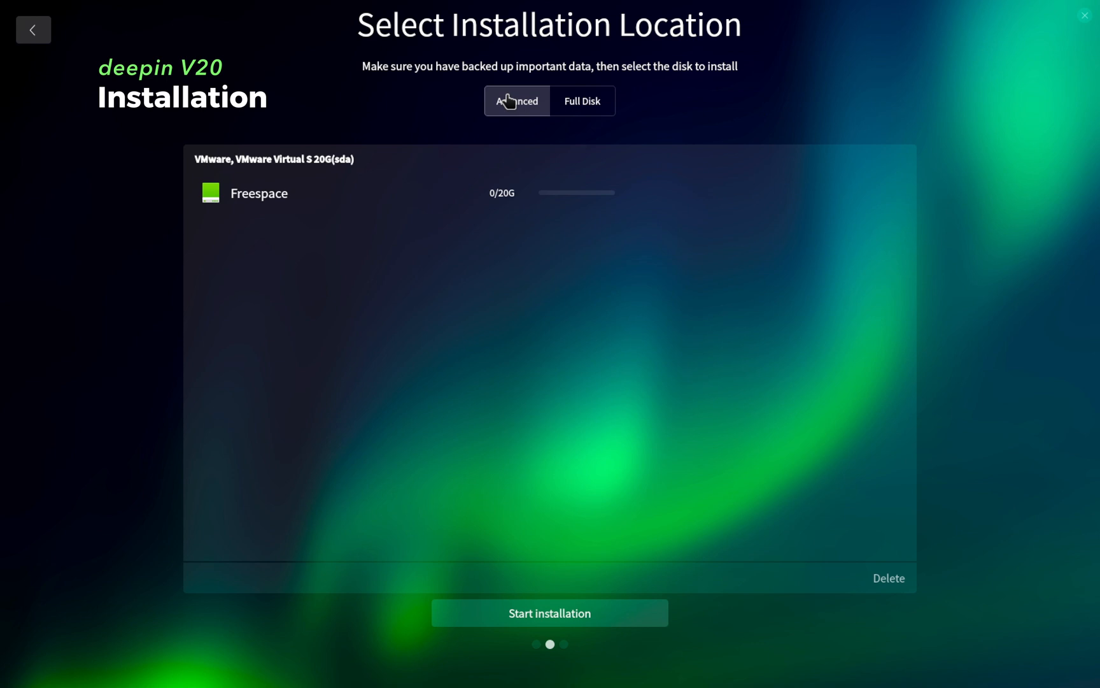
mouse_move(529, 149)
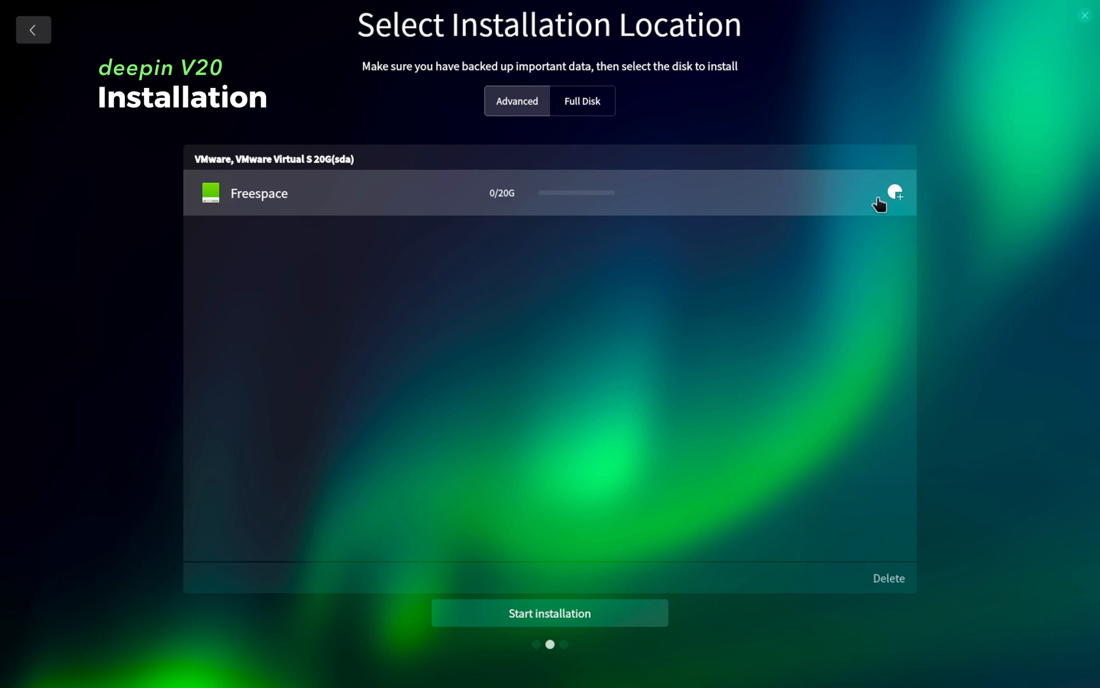
Create a ~16 GB ext4 partition mounted at / in the free space.
left_click(897, 193)
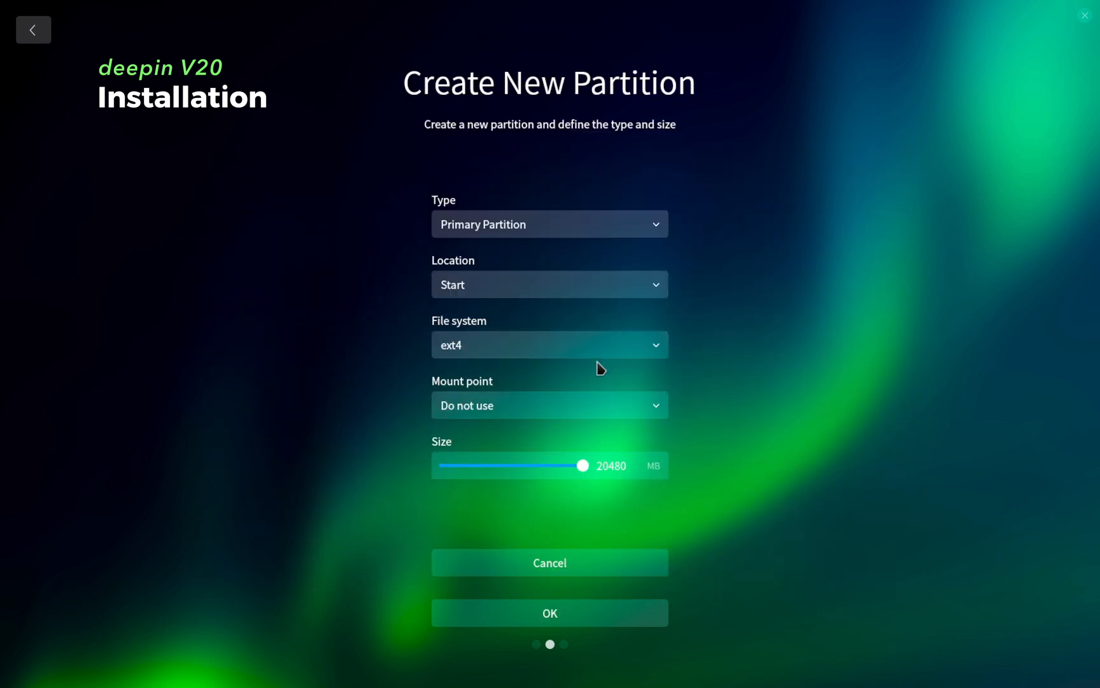
left_click_drag(584, 464, 554, 464)
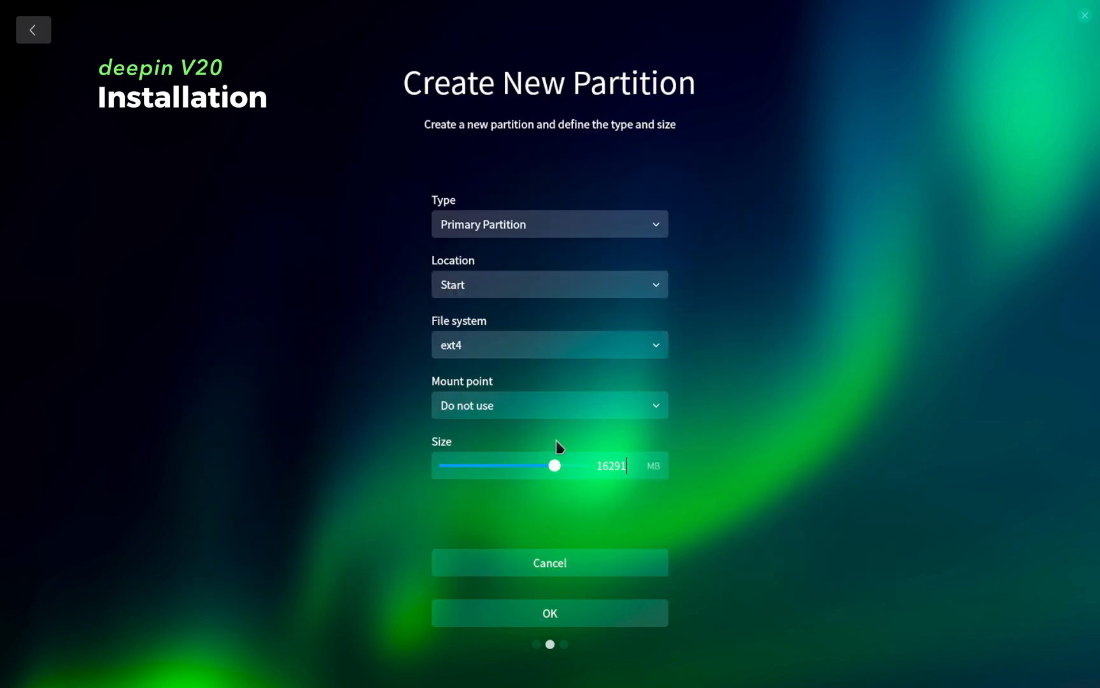
left_click(549, 405)
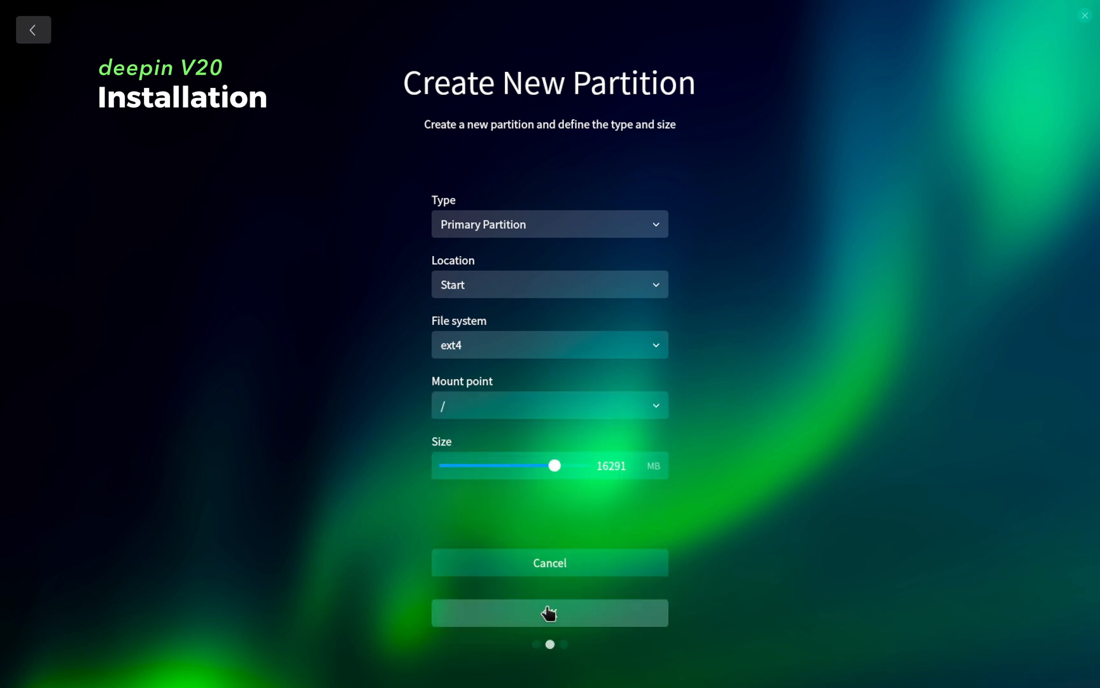
left_click(549, 611)
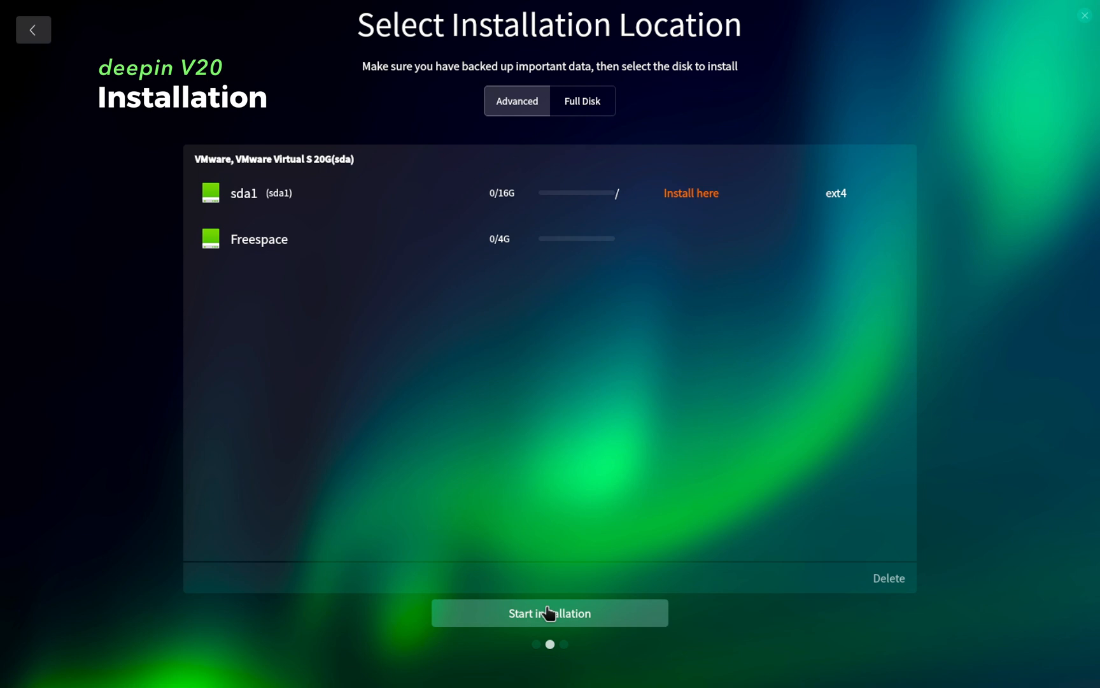
Create a 300 MB efi partition in the remaining space.
left_click(259, 238)
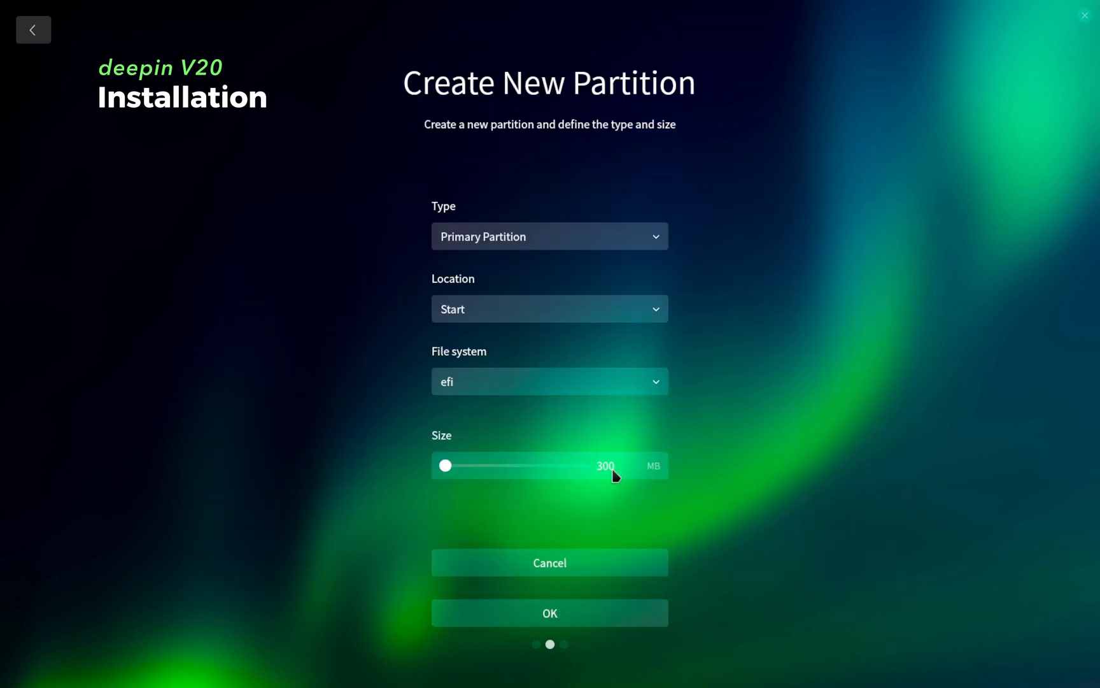
left_click(548, 612)
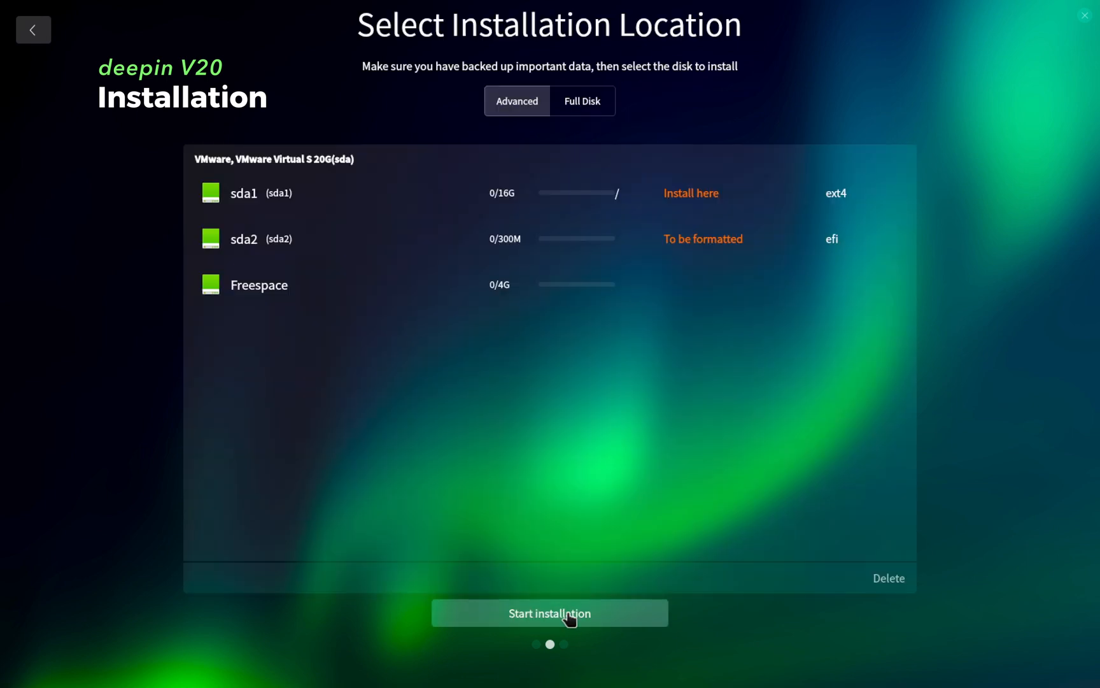
mouse_move(594, 294)
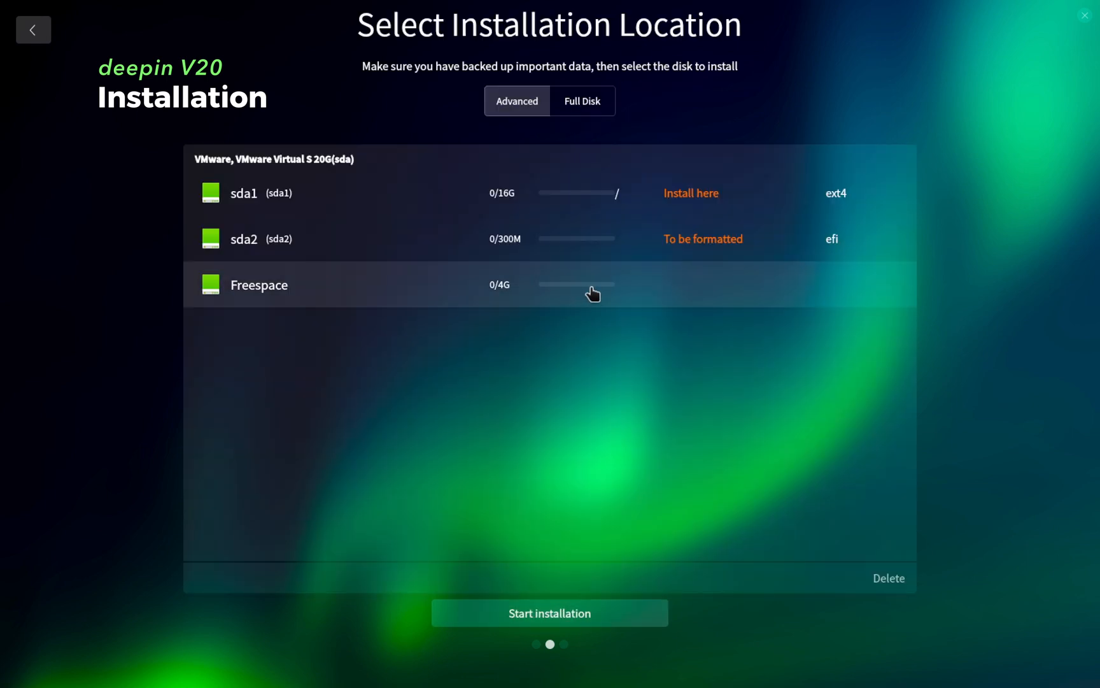
mouse_move(636, 413)
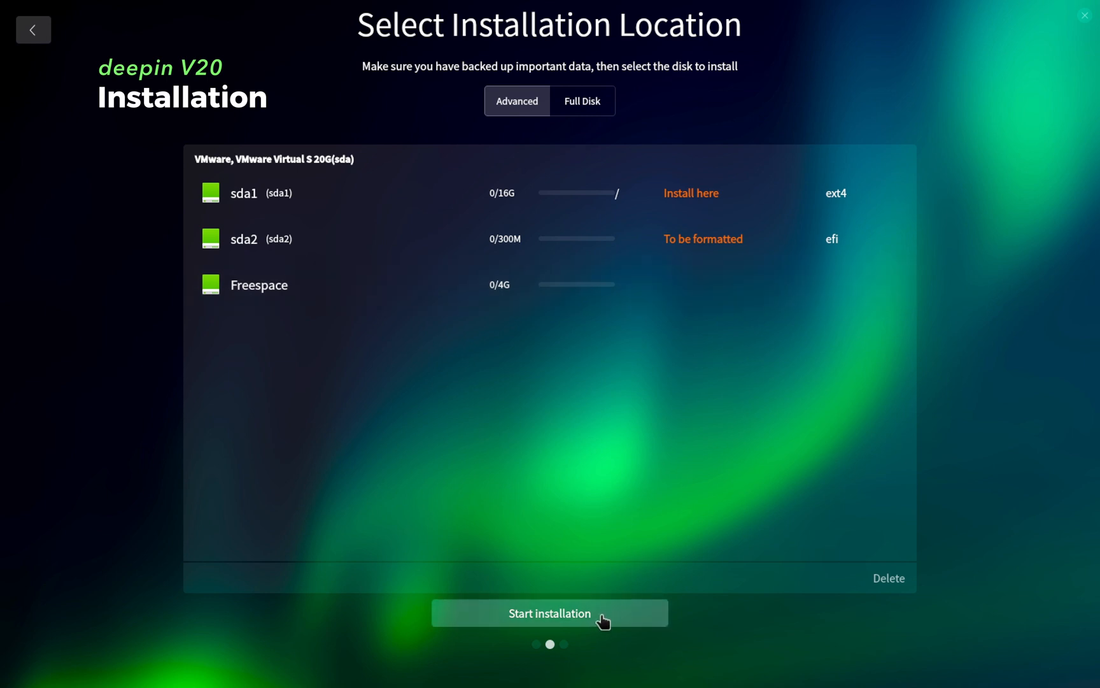
Start installation, accept the timezone and continue to the user account form.
left_click(549, 614)
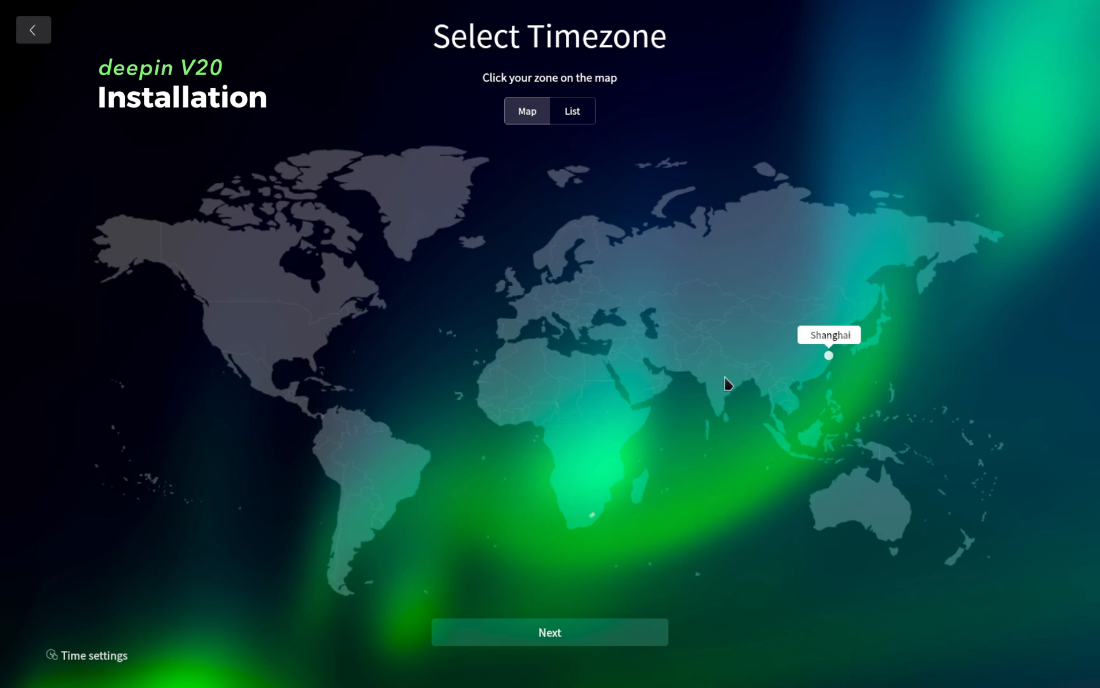
left_click(549, 632)
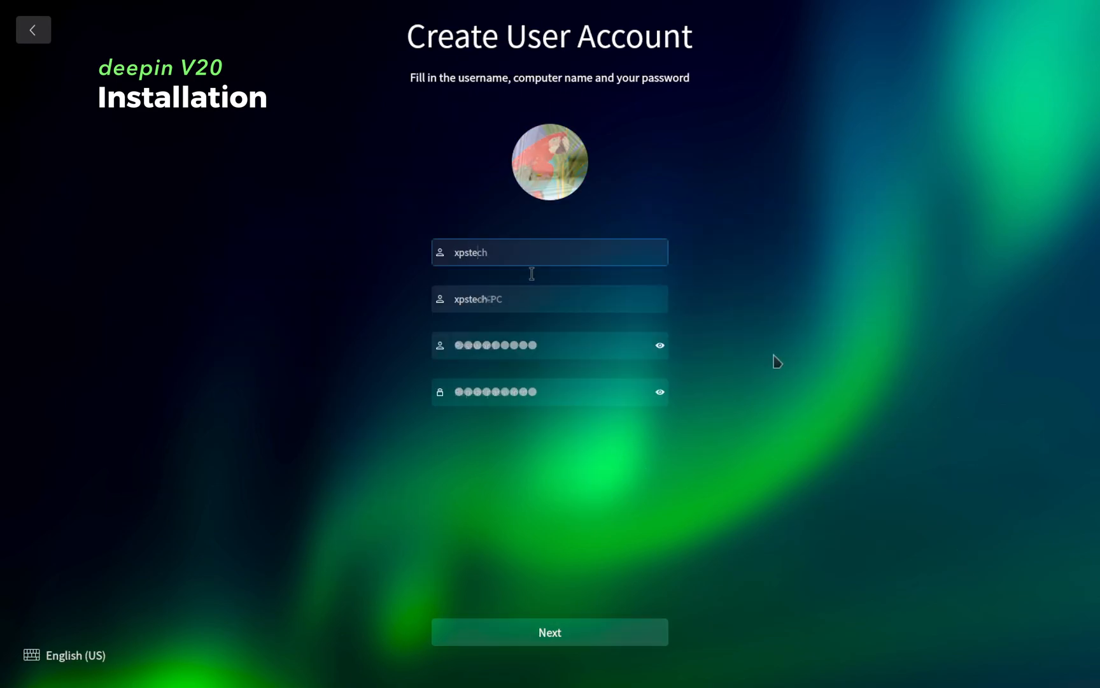
left_click(549, 632)
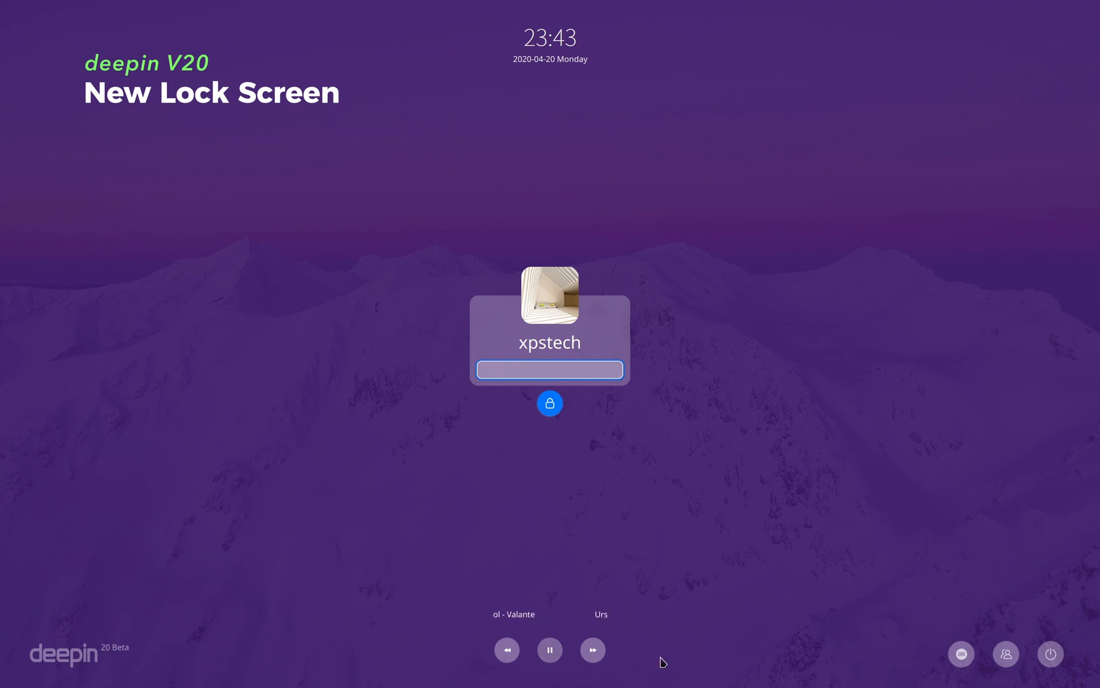
mouse_move(556, 52)
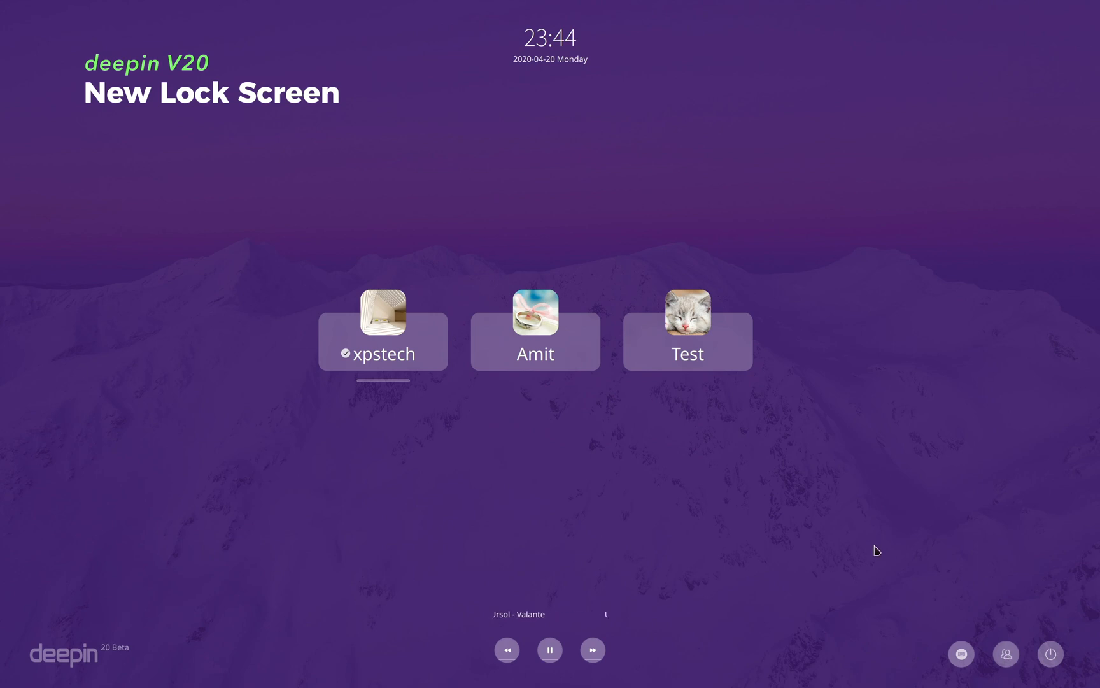
Show all user accounts from the lock screen's switch-user button.
left_click(687, 341)
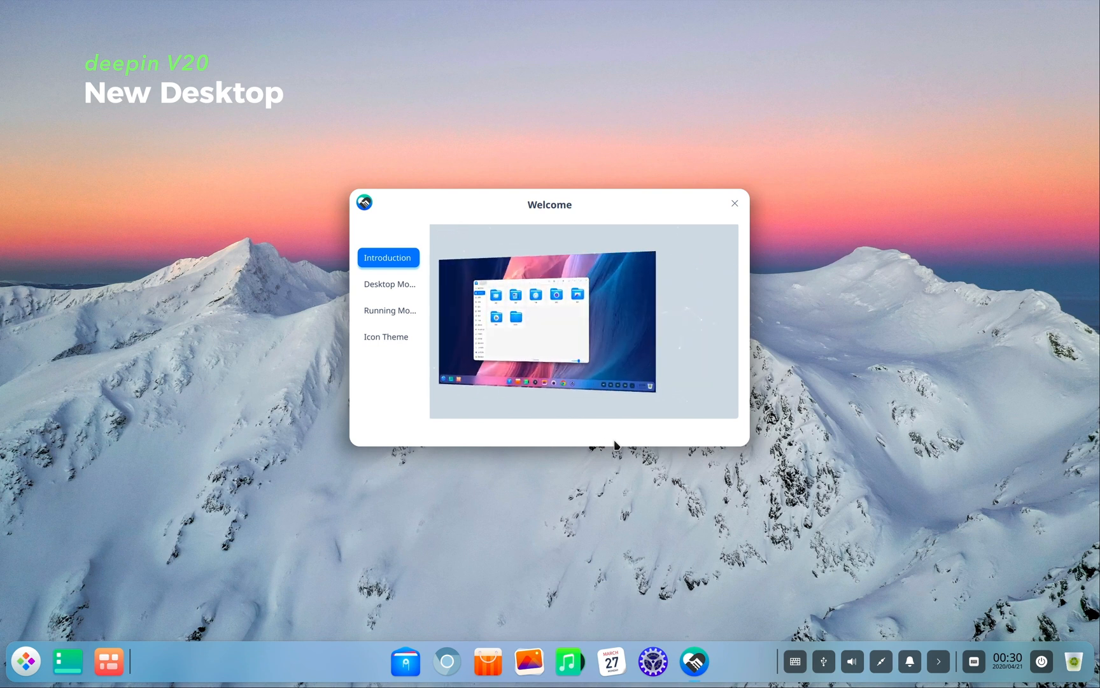
Close the Welcome window and briefly show the application launcher.
left_click(733, 202)
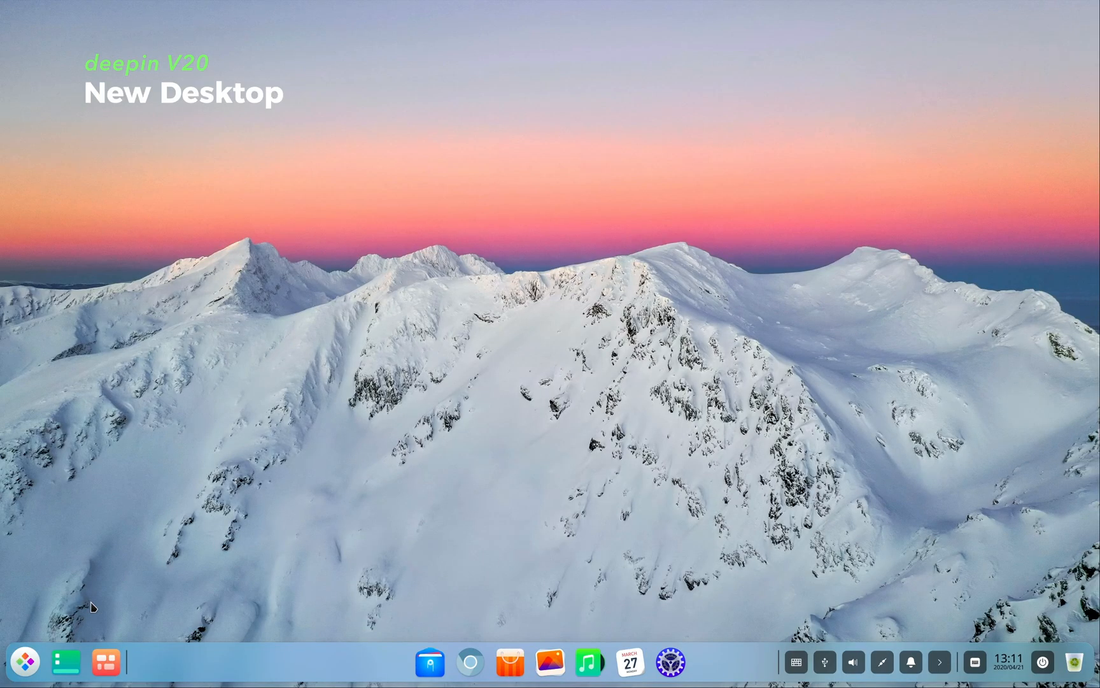
left_click(25, 661)
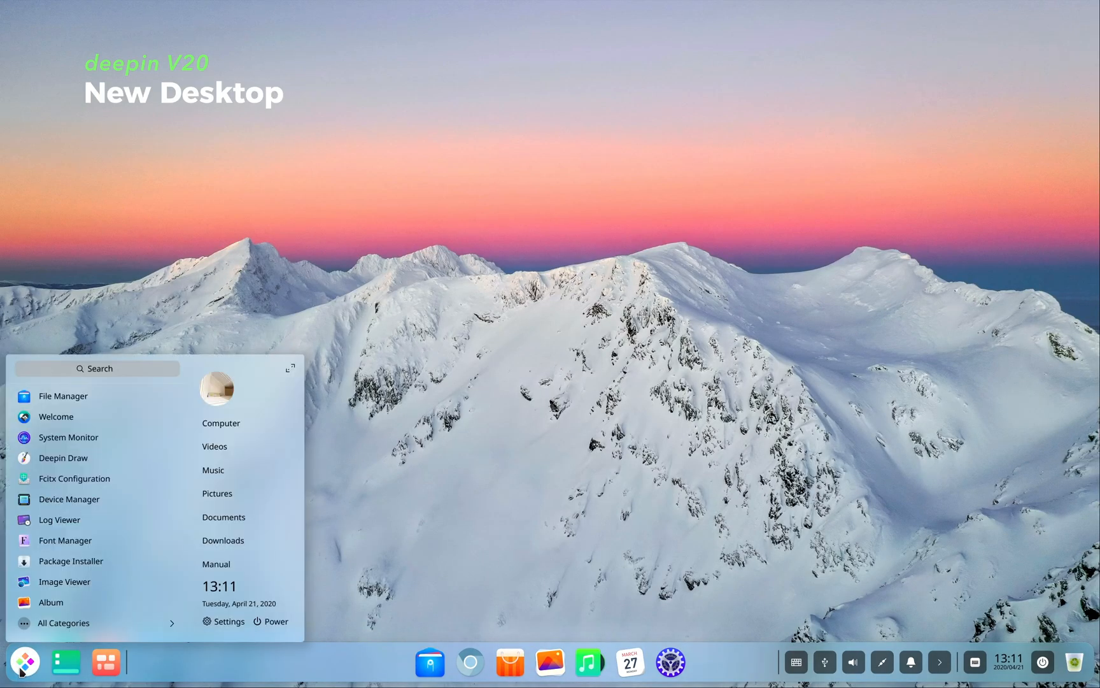
left_click(23, 663)
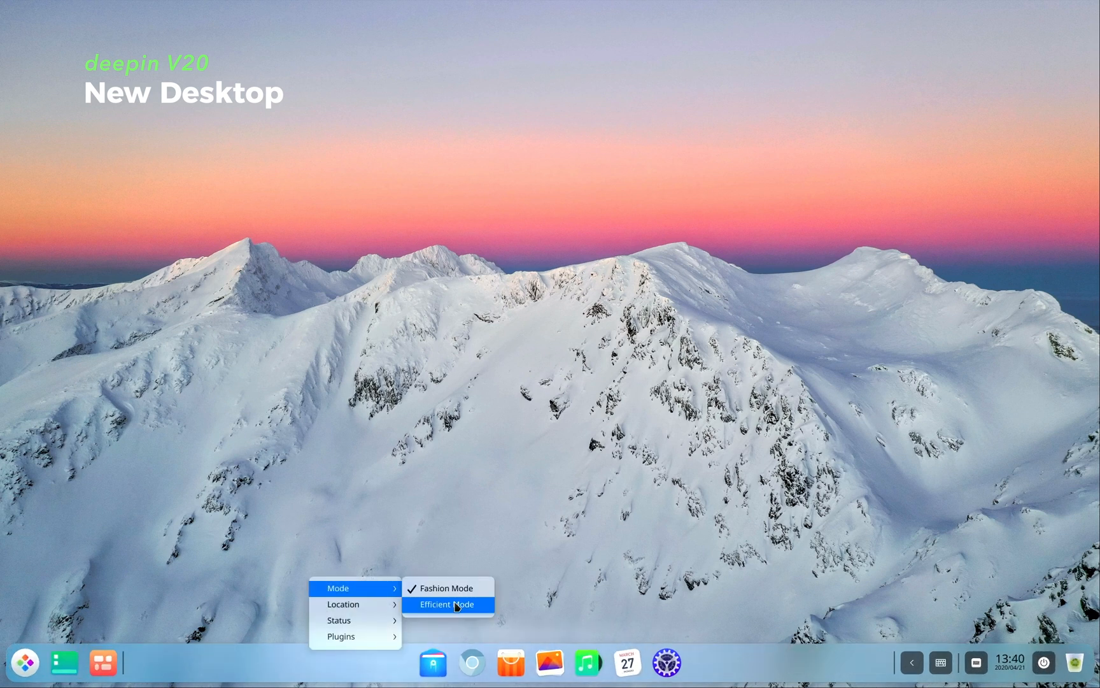
Switch the dock to Efficient mode and back to Fashion mode.
left_click(446, 604)
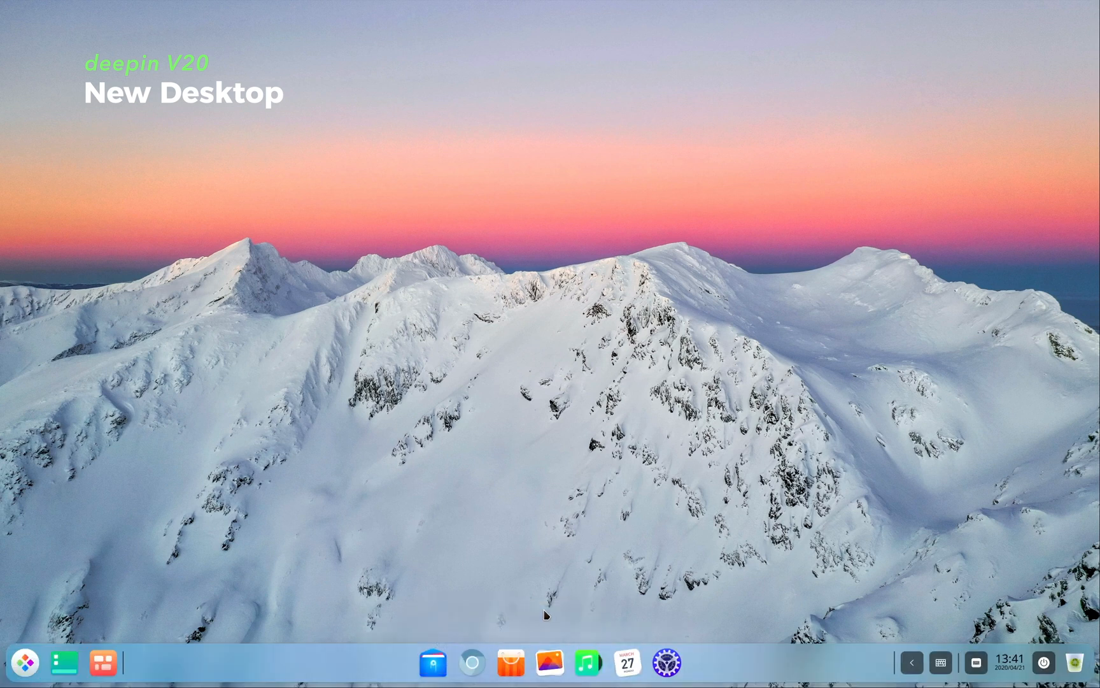
mouse_move(340, 619)
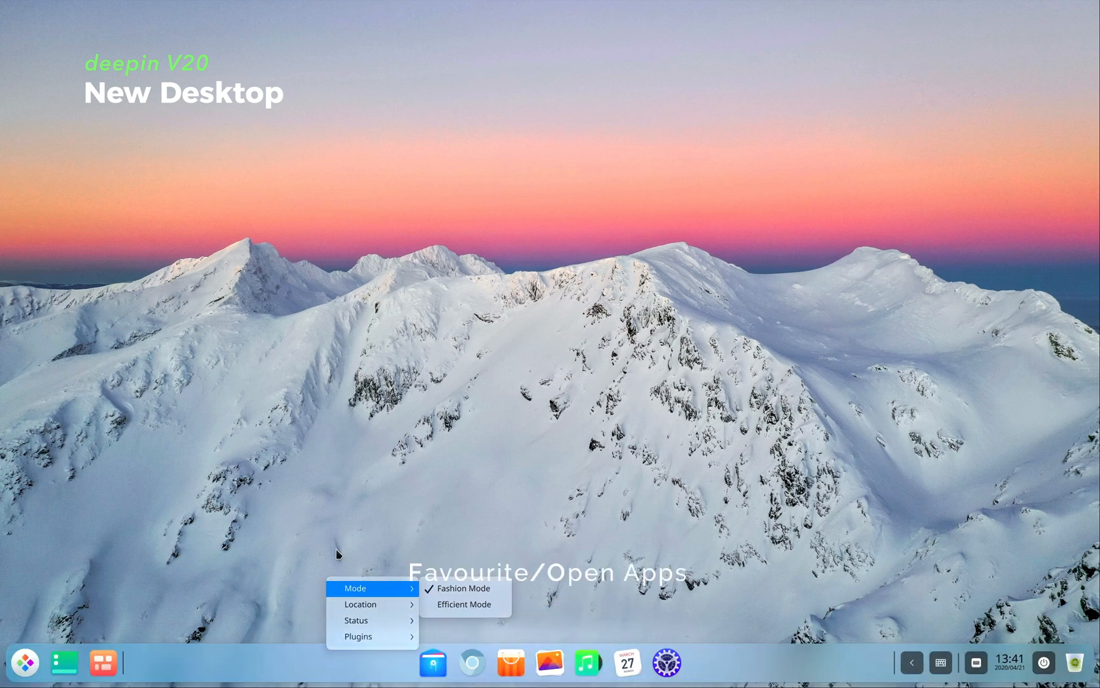
left_click(336, 553)
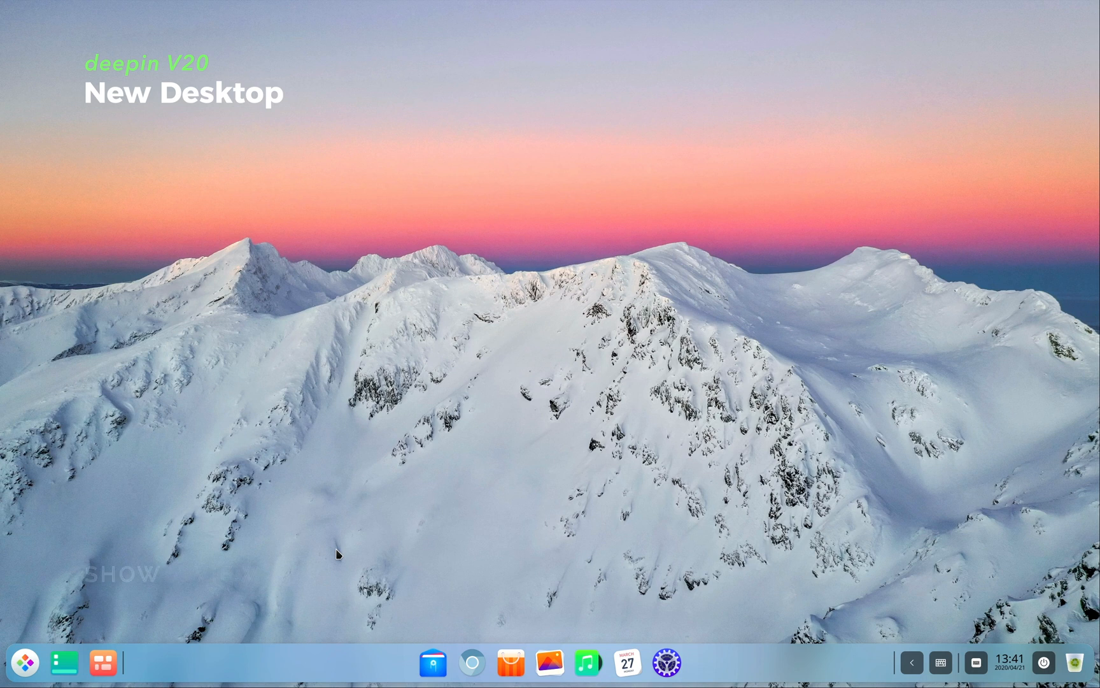
left_click(25, 662)
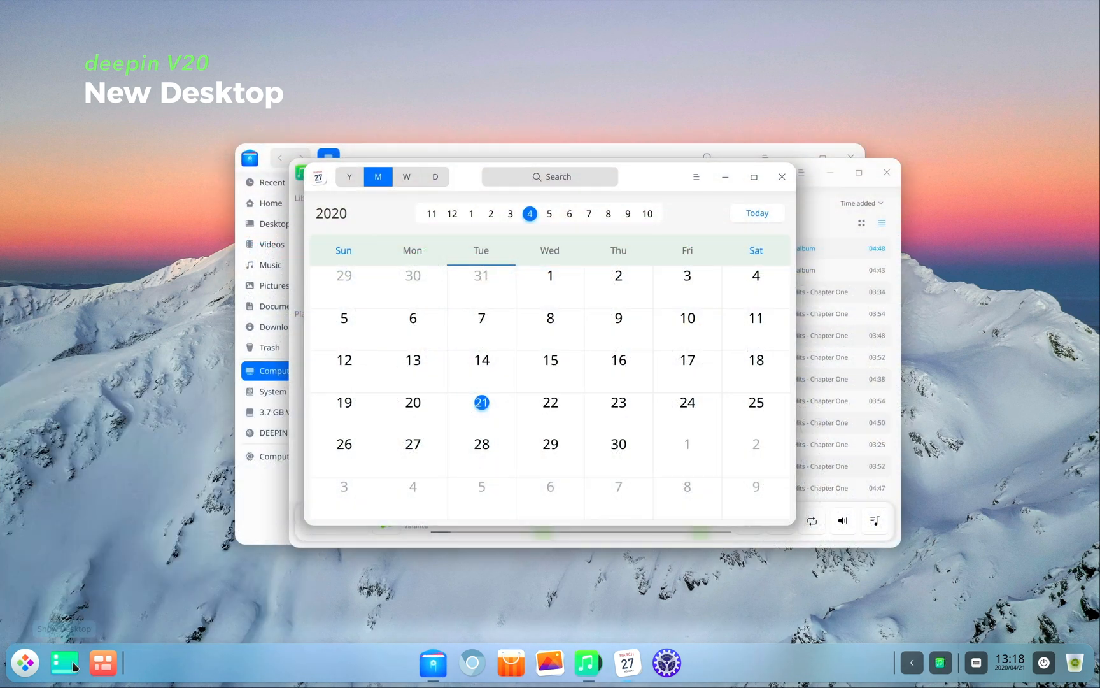
Hide all open windows with the dock's Show Desktop area.
left_click(64, 663)
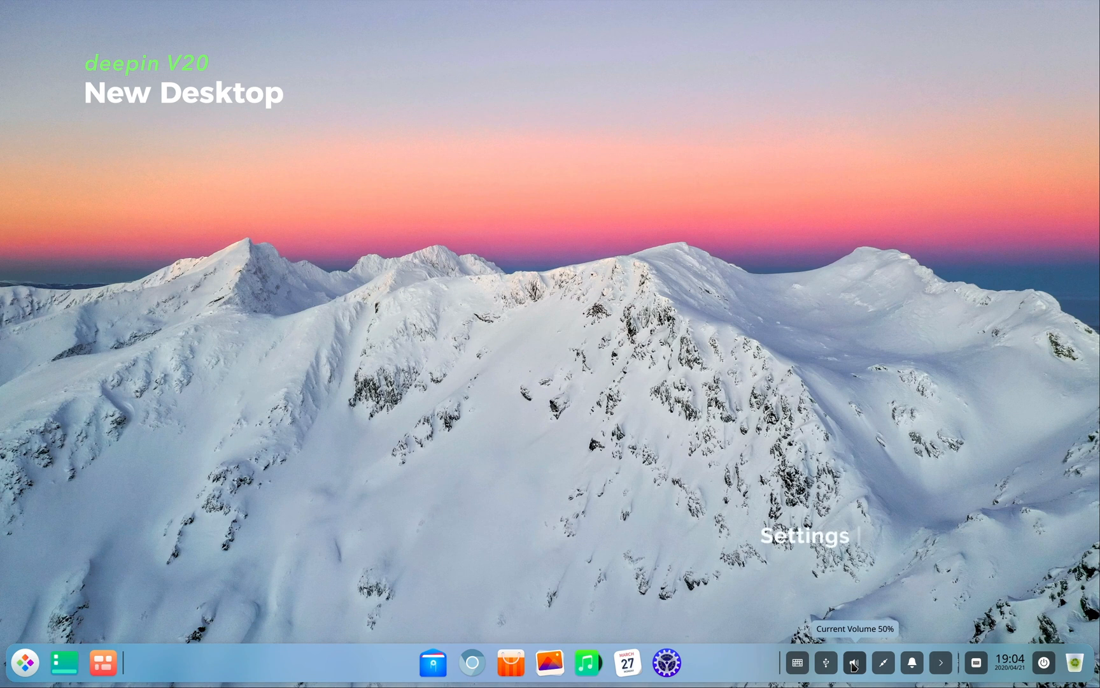
Show the volume control, then toggle the Notification Center from the tray bell.
left_click(854, 662)
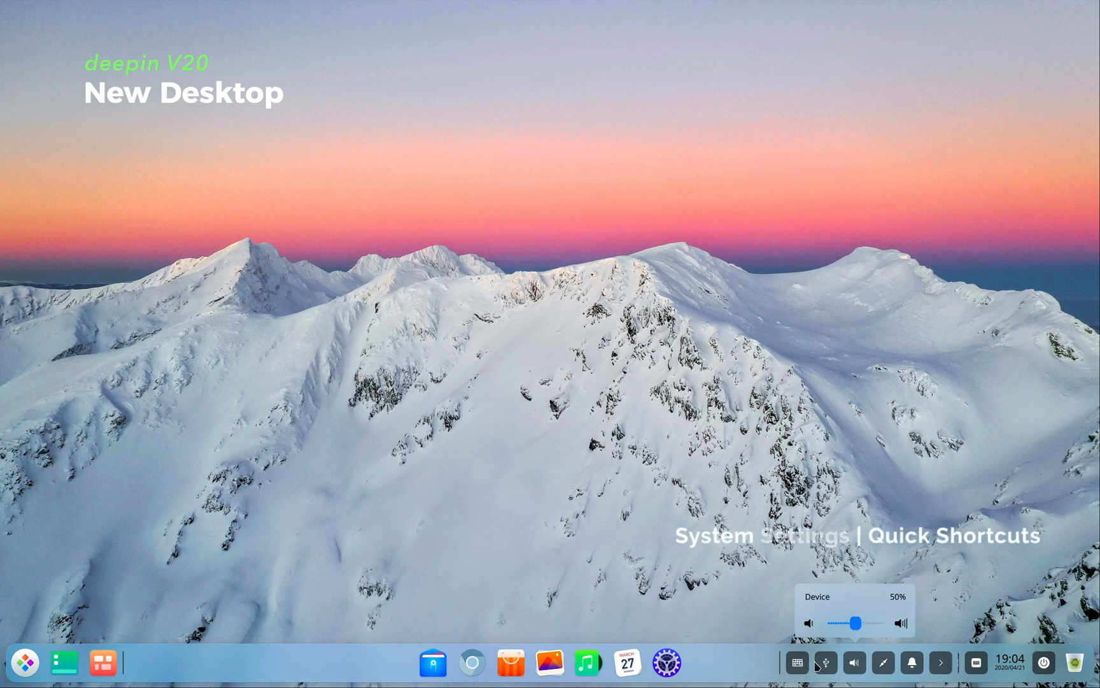
left_click(914, 662)
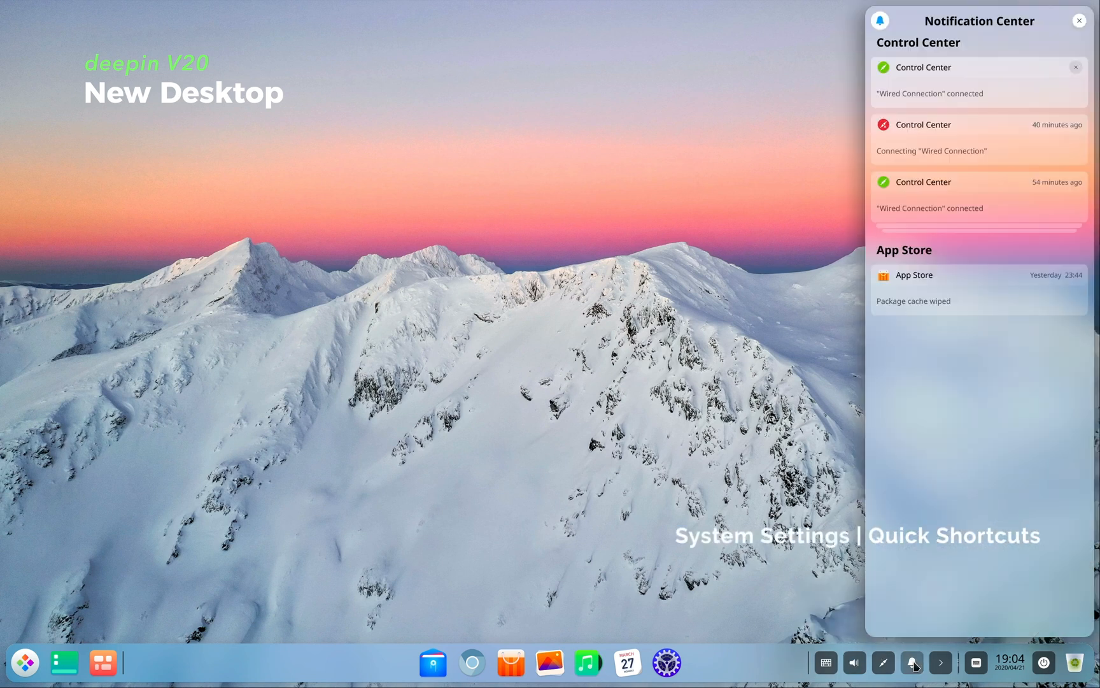
left_click(912, 662)
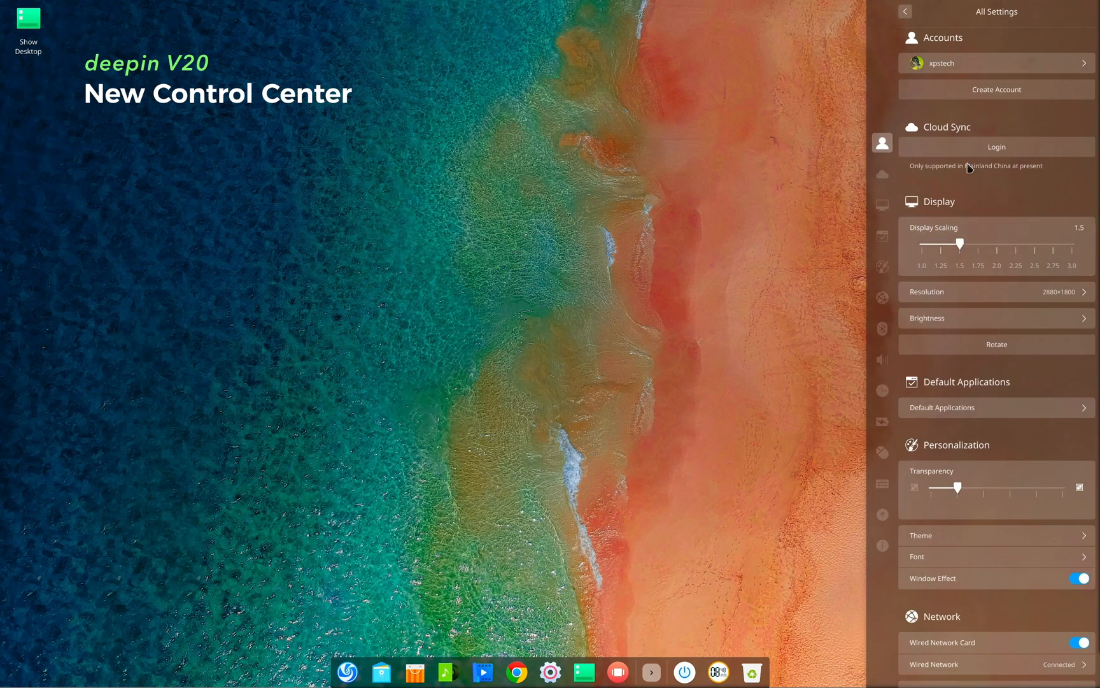
Browse Control Center's Accounts, Personalization, Sound, Network and Date and Time pages.
left_click(882, 359)
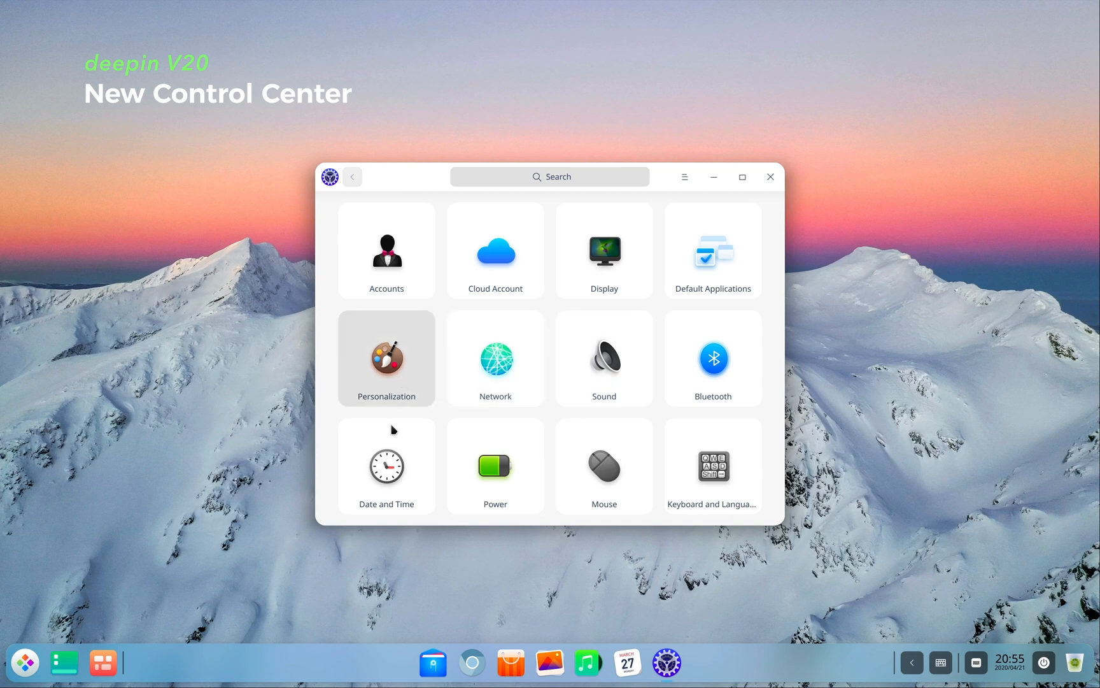
scroll("down", 3)
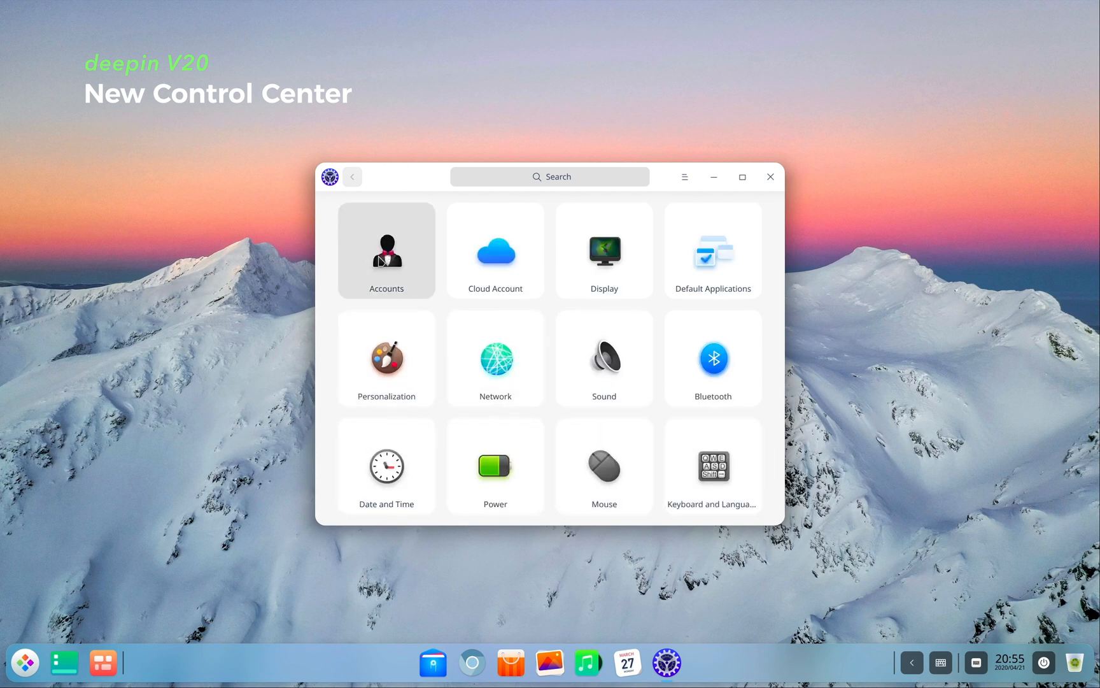
left_click(386, 251)
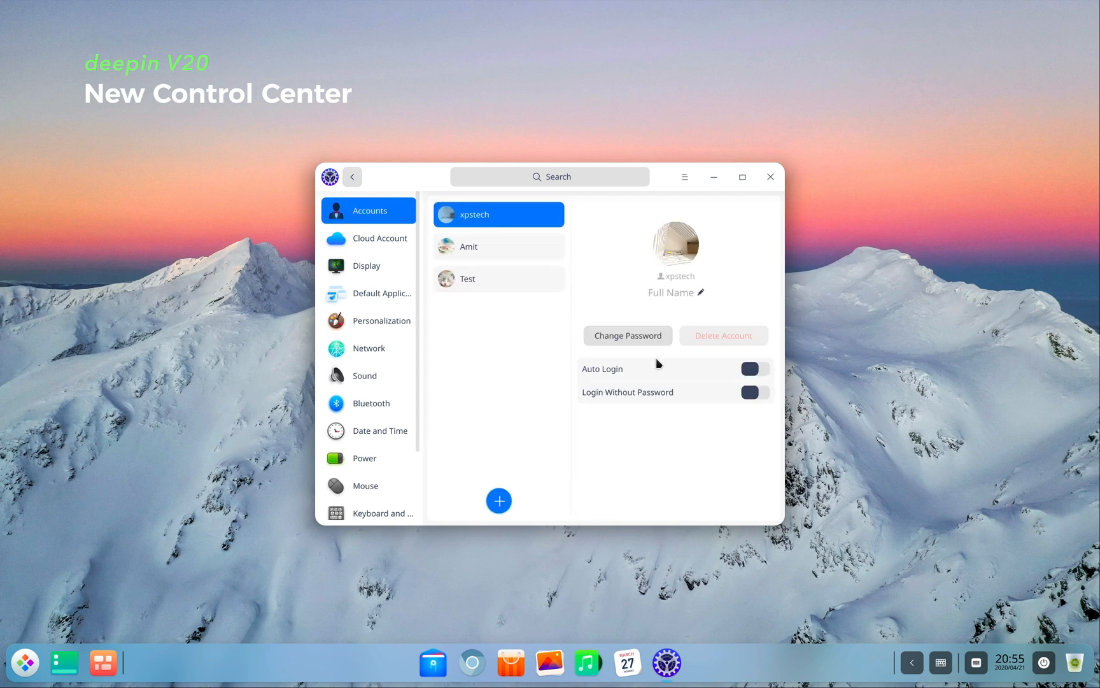
mouse_move(423, 279)
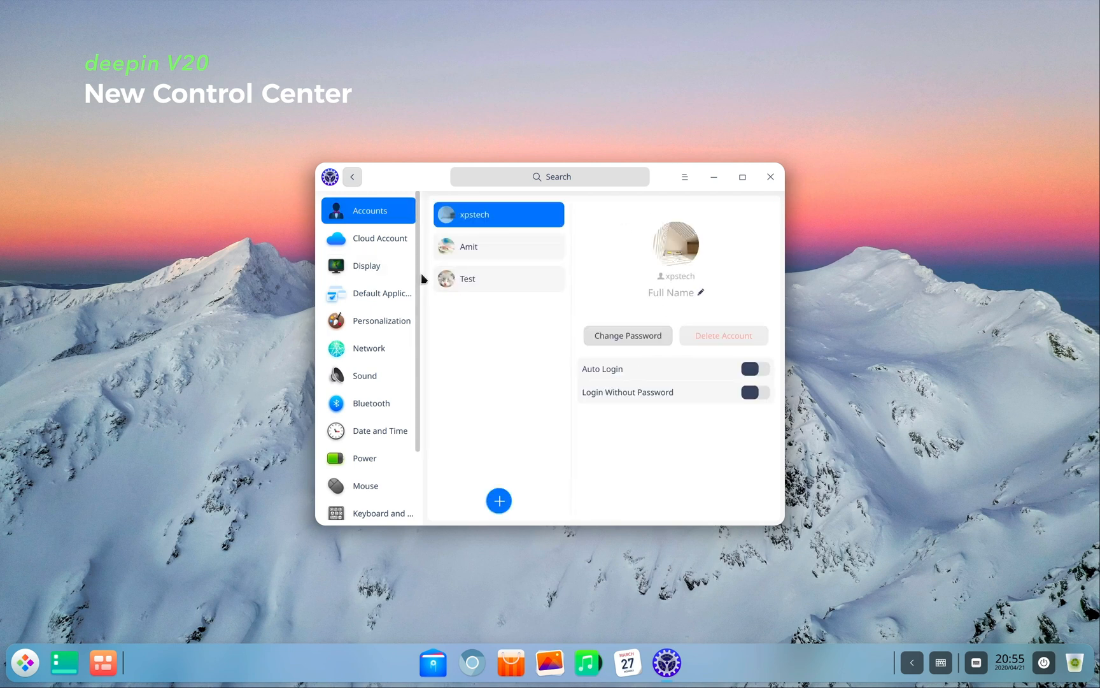
left_click(381, 321)
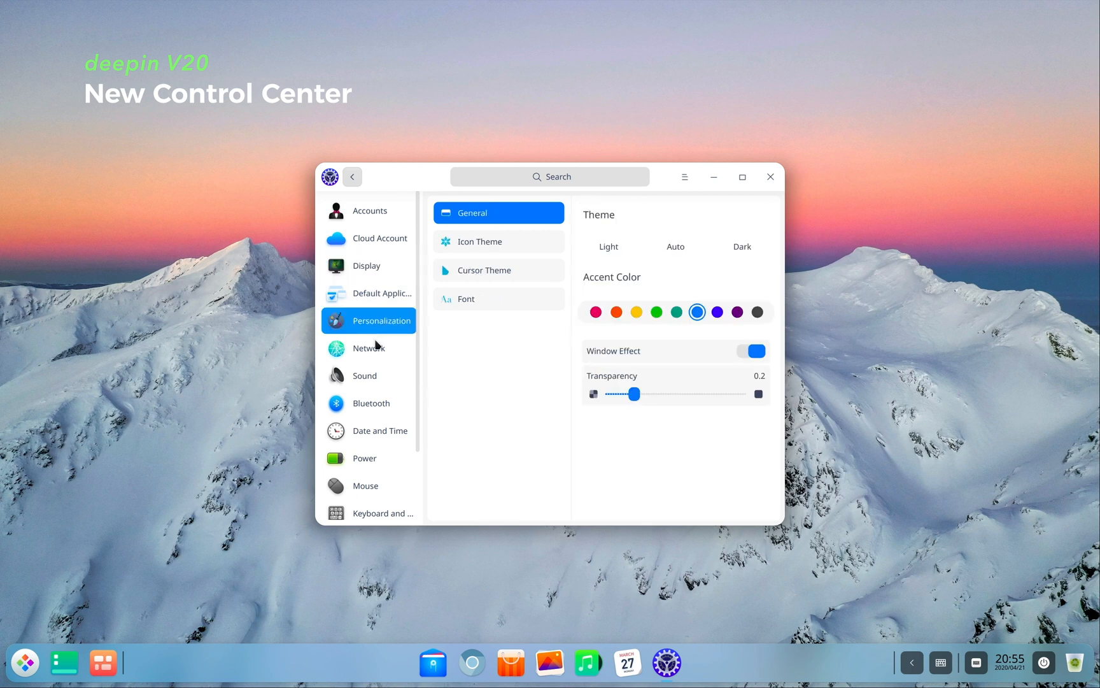
left_click(365, 375)
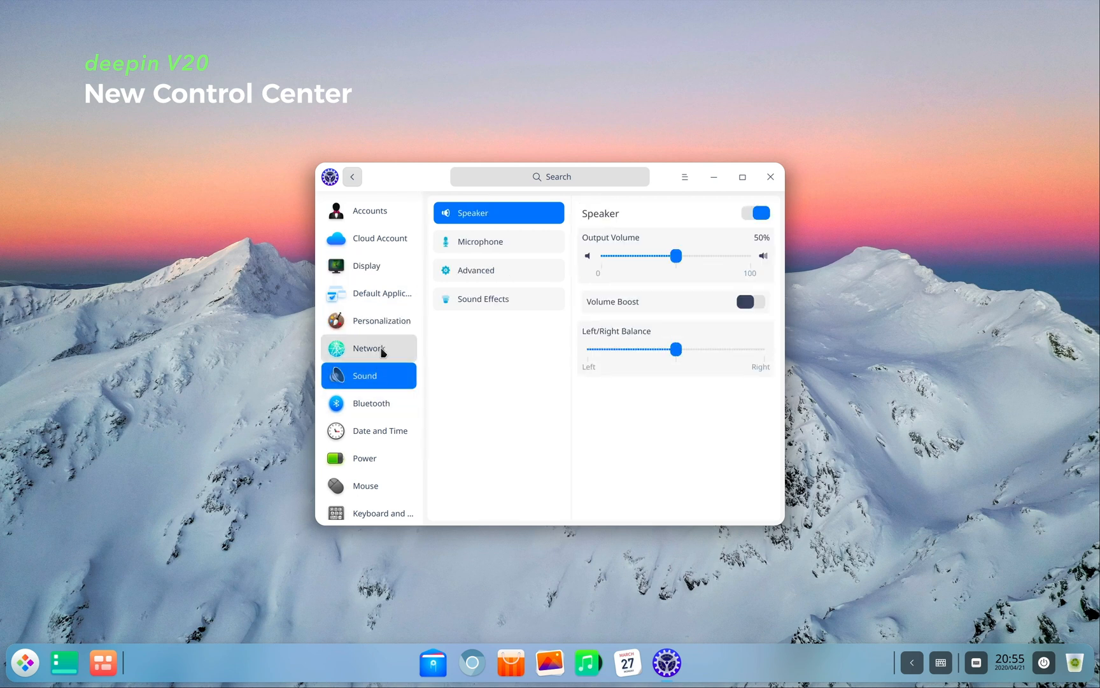
left_click(368, 347)
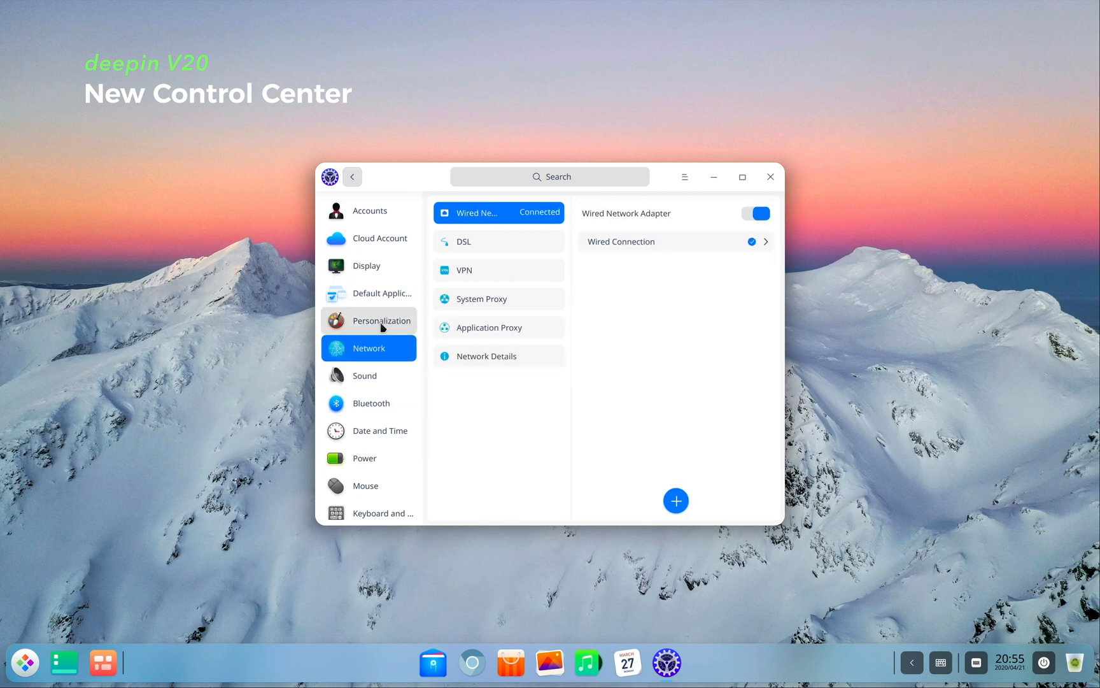
left_click(381, 320)
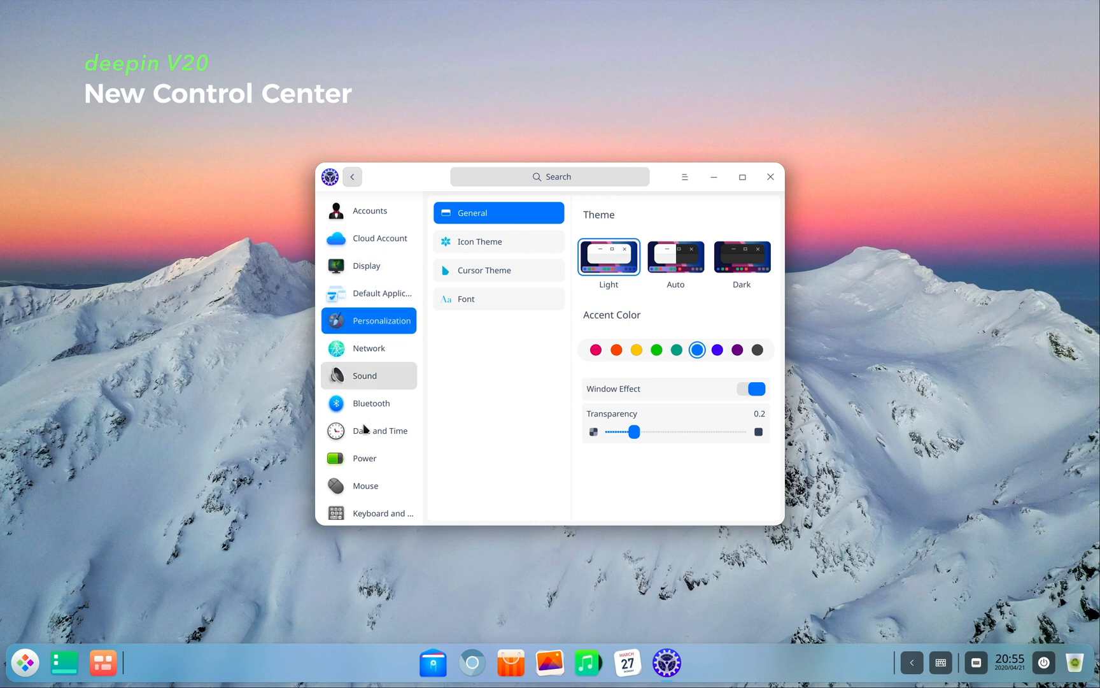
left_click(379, 431)
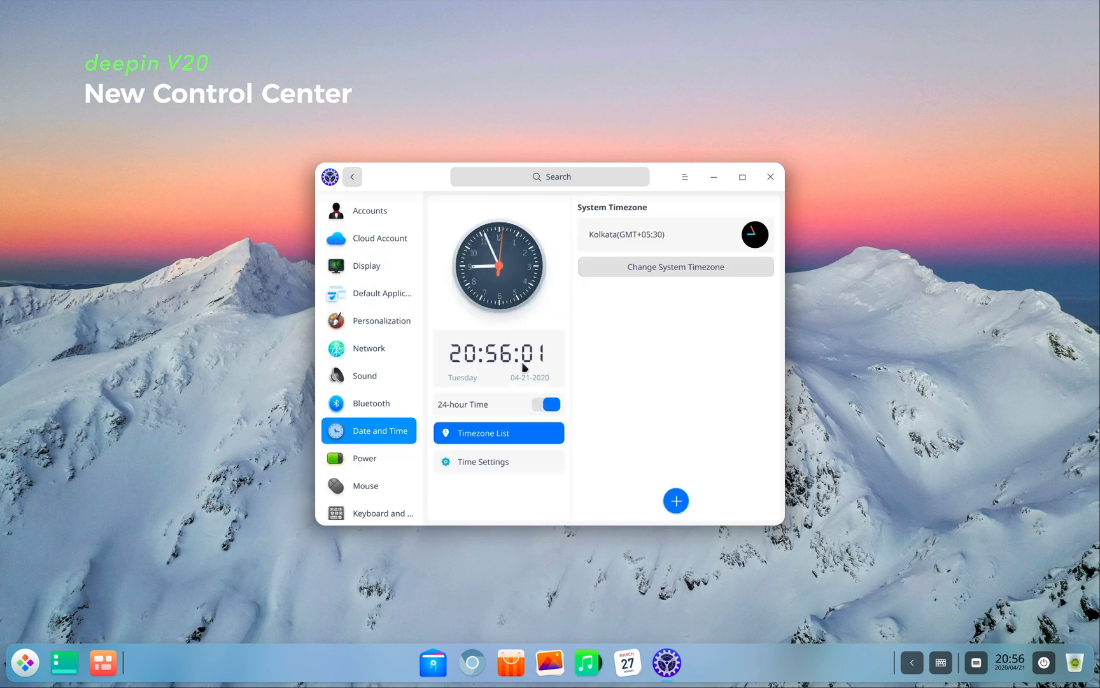
Visit Network VPN, Display, Power and Keyboard and Language pages.
left_click(368, 348)
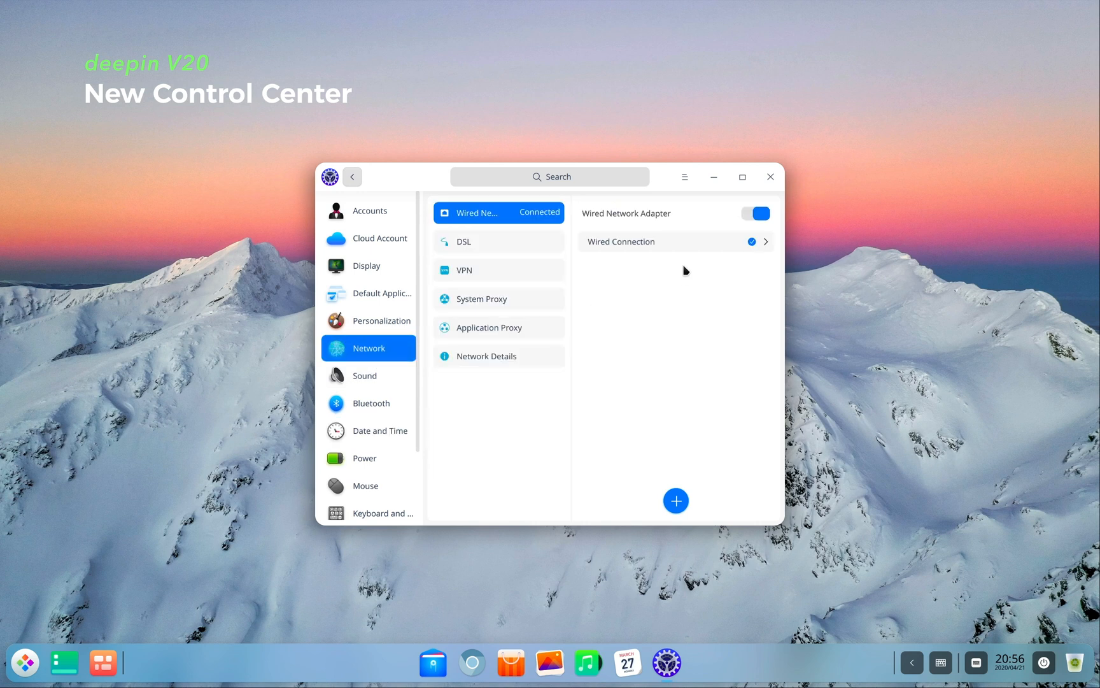
left_click(498, 270)
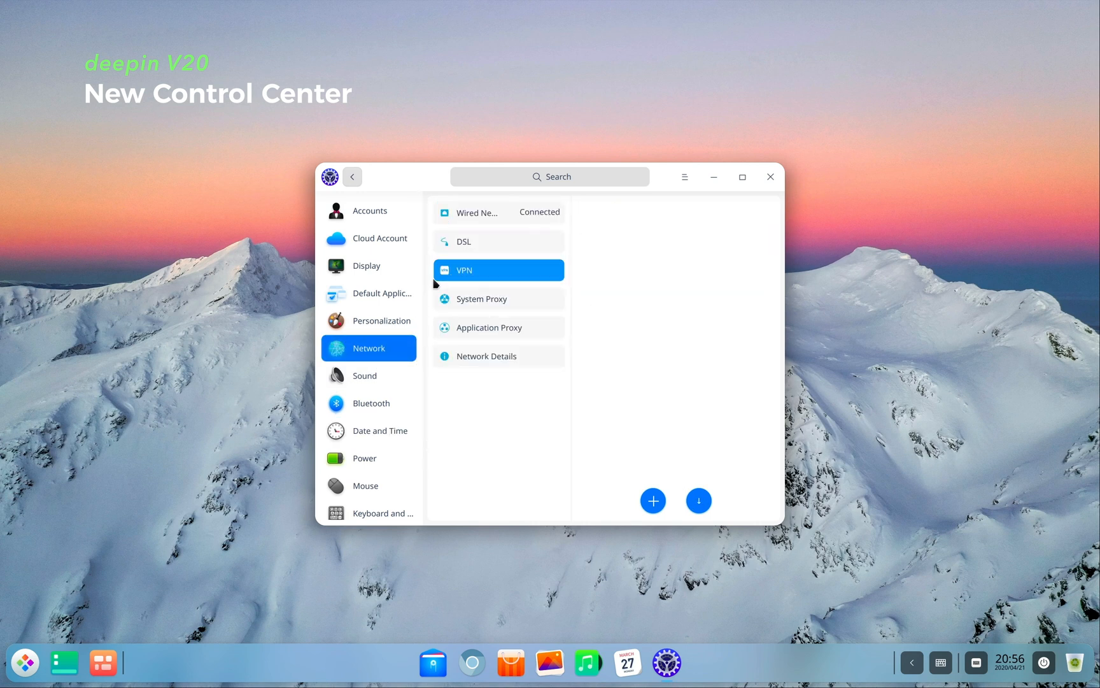
left_click(366, 265)
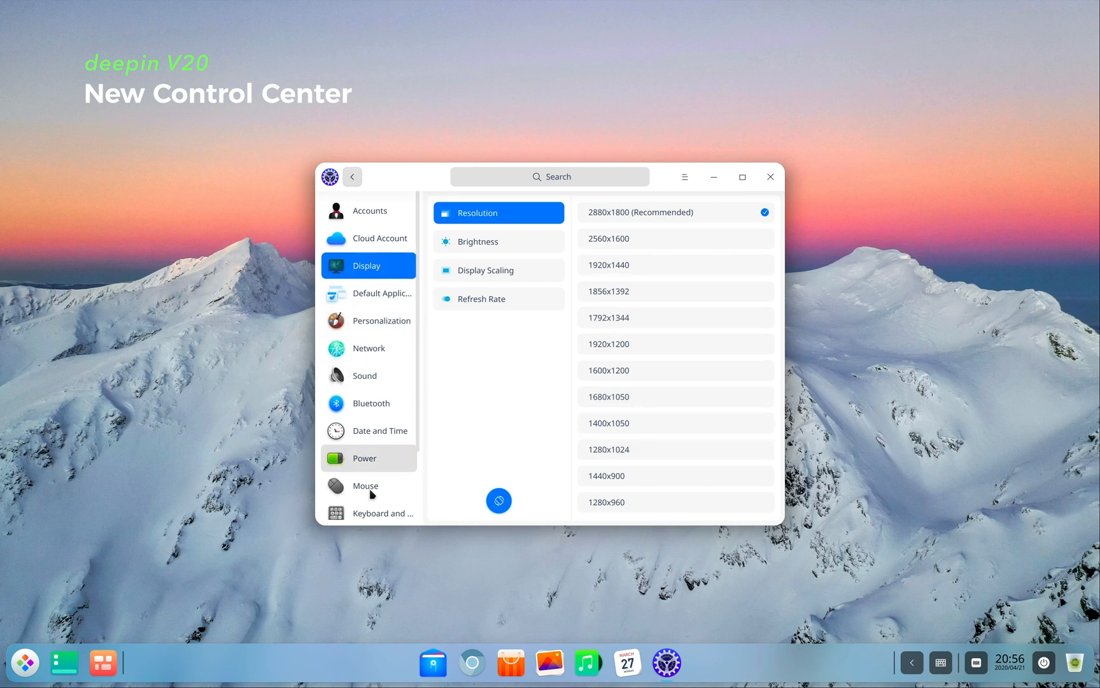
left_click(364, 459)
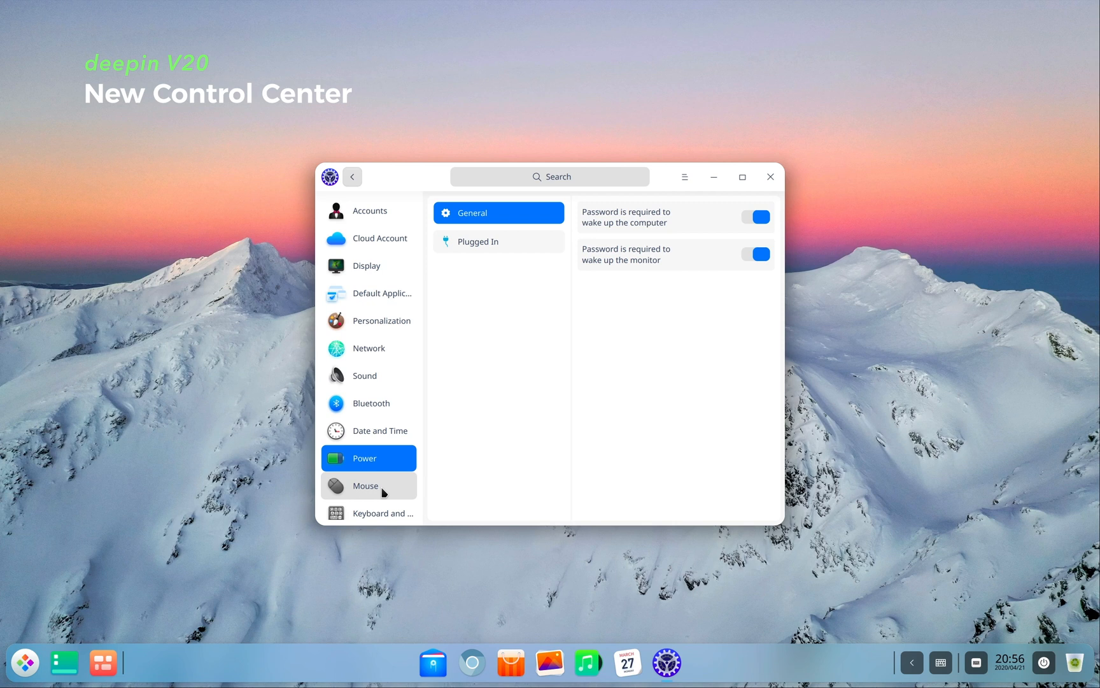
left_click(383, 512)
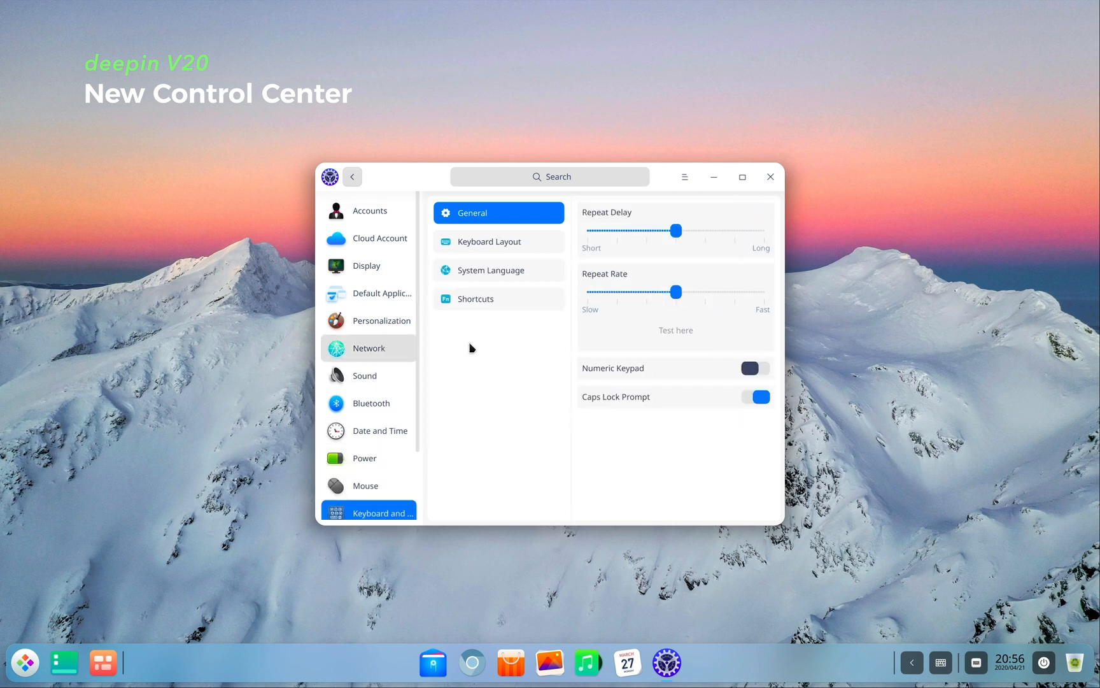
left_click(369, 211)
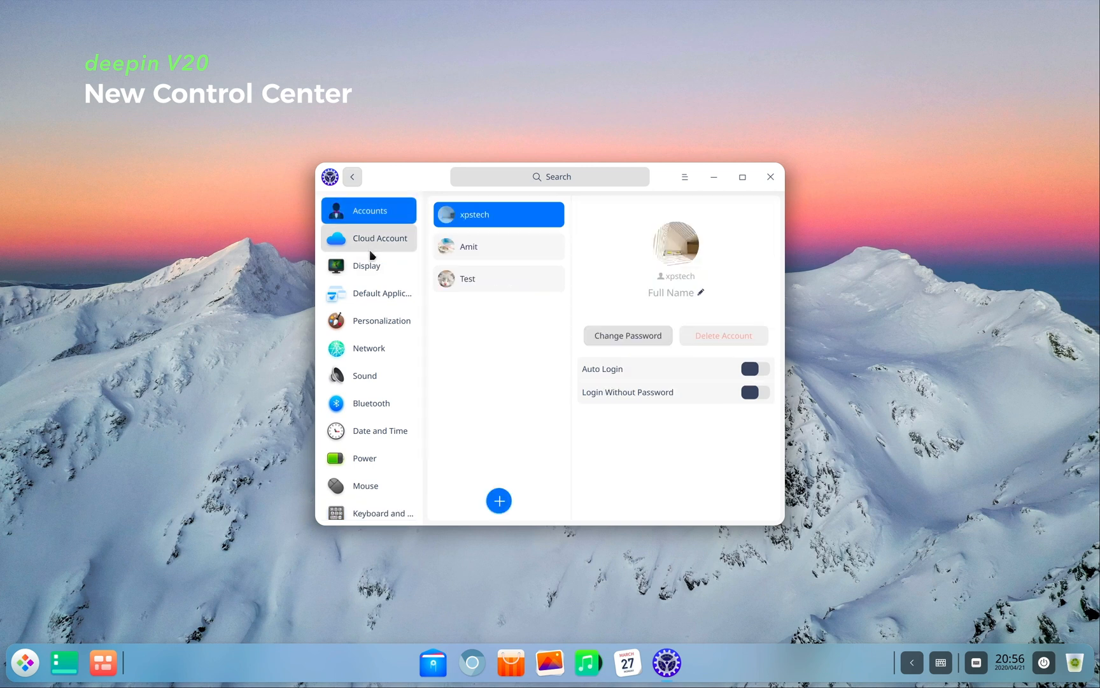
left_click(384, 321)
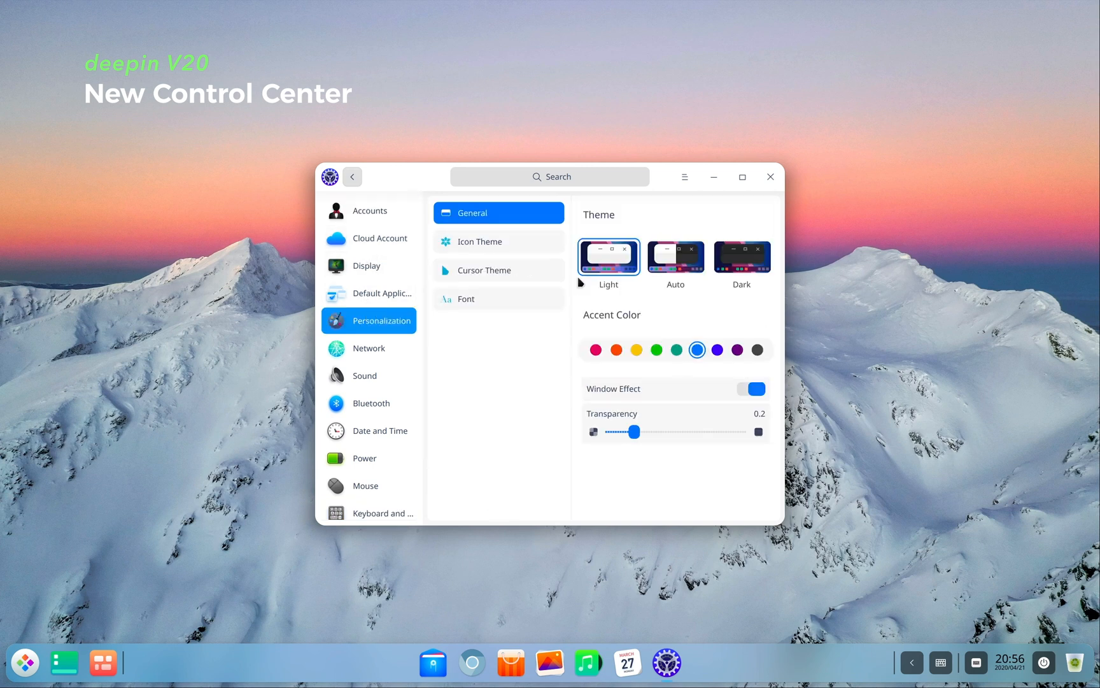
left_click(742, 256)
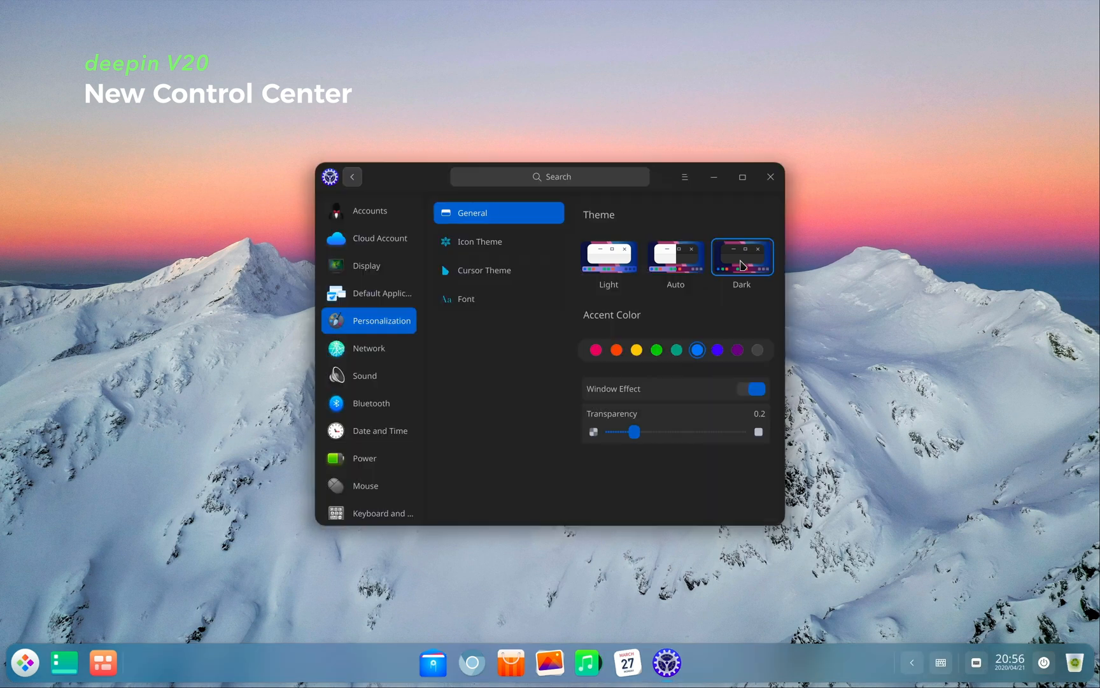
left_click(675, 256)
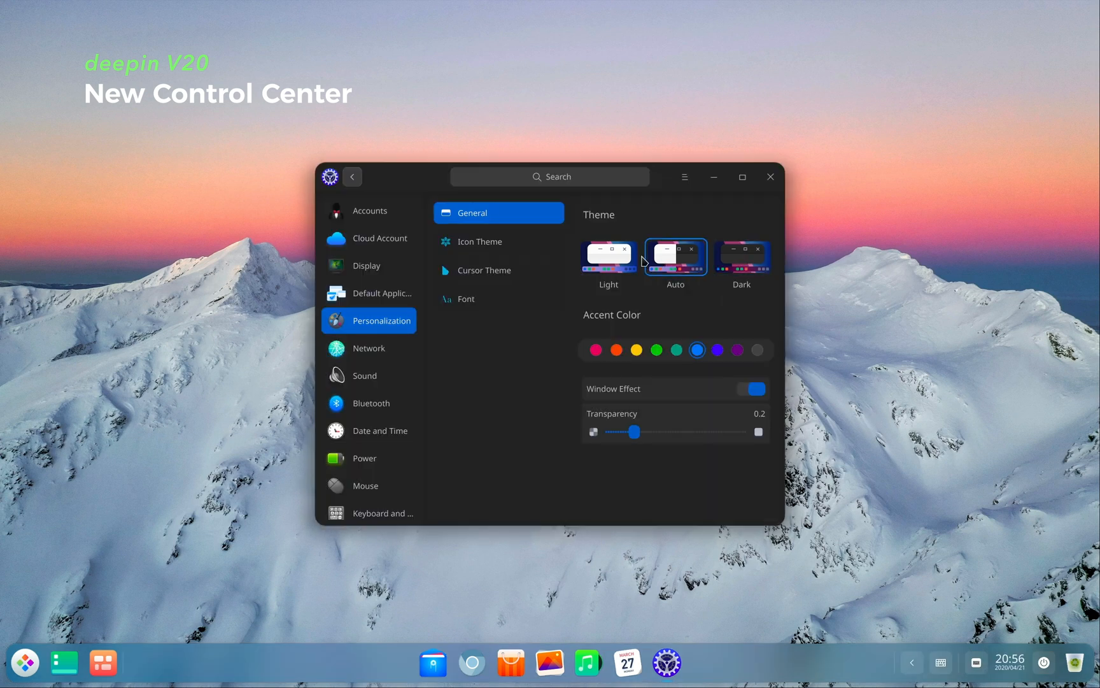
left_click(607, 256)
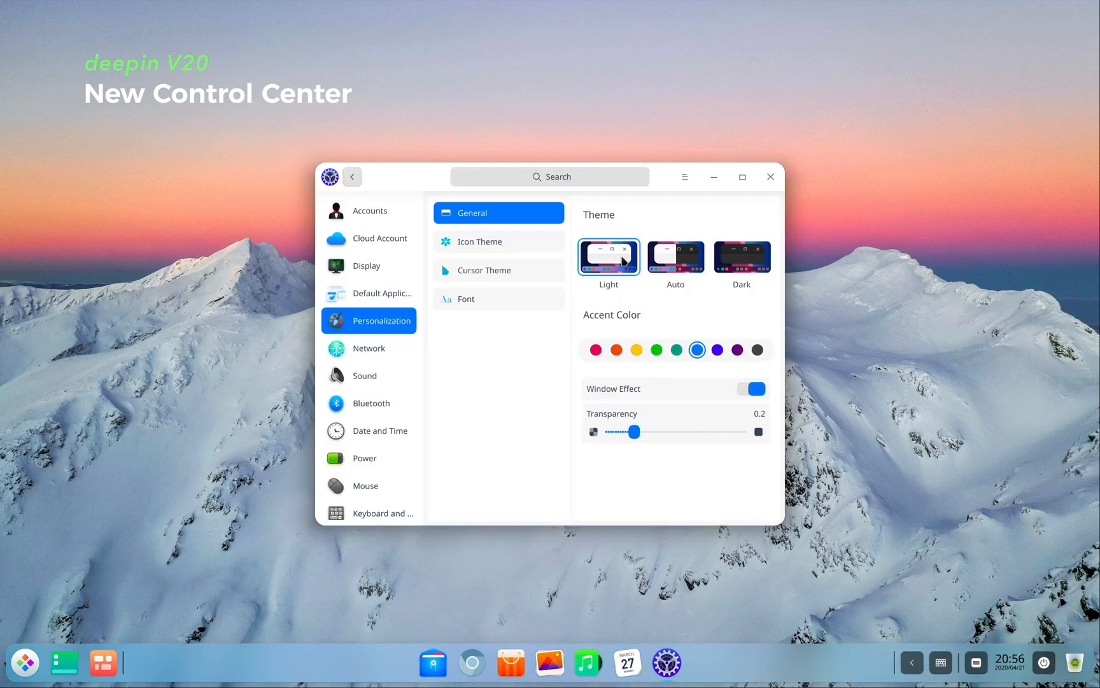
mouse_move(675, 267)
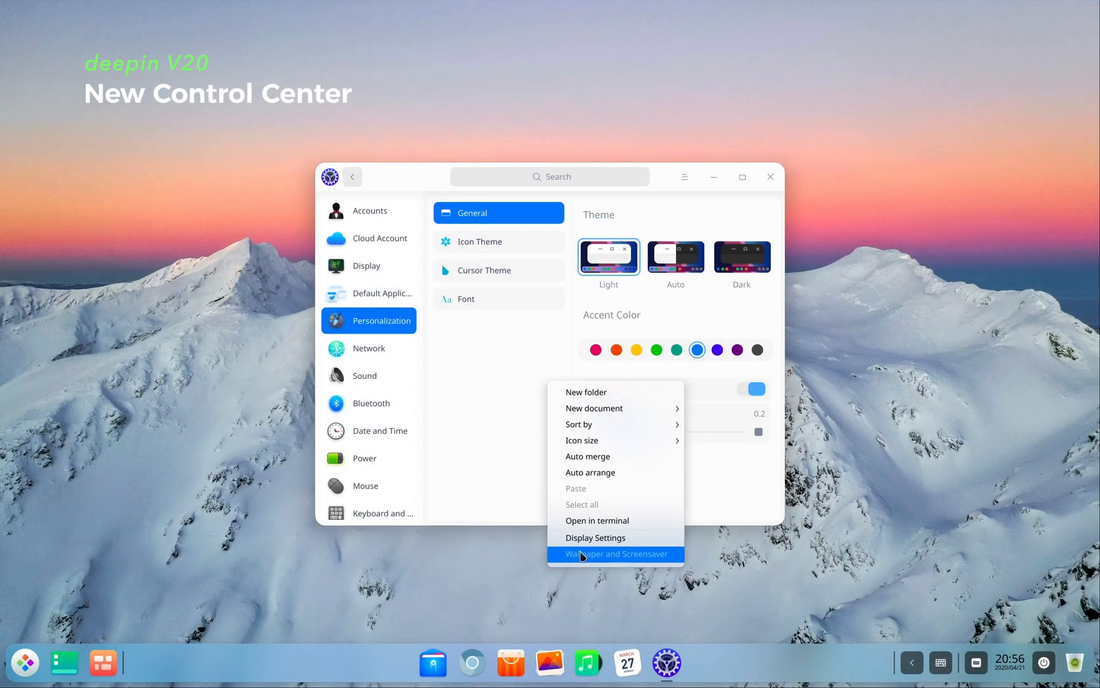
Switch the desktop wallpaper to the dark night-time desert dune scene.
left_click(615, 554)
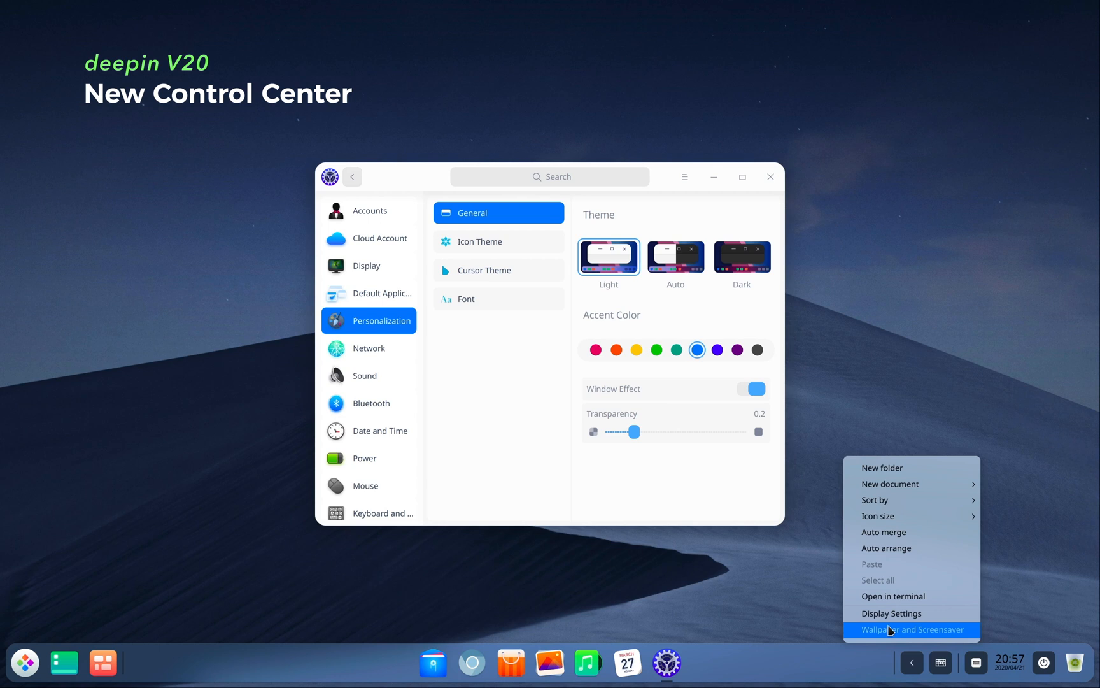
left_click(912, 629)
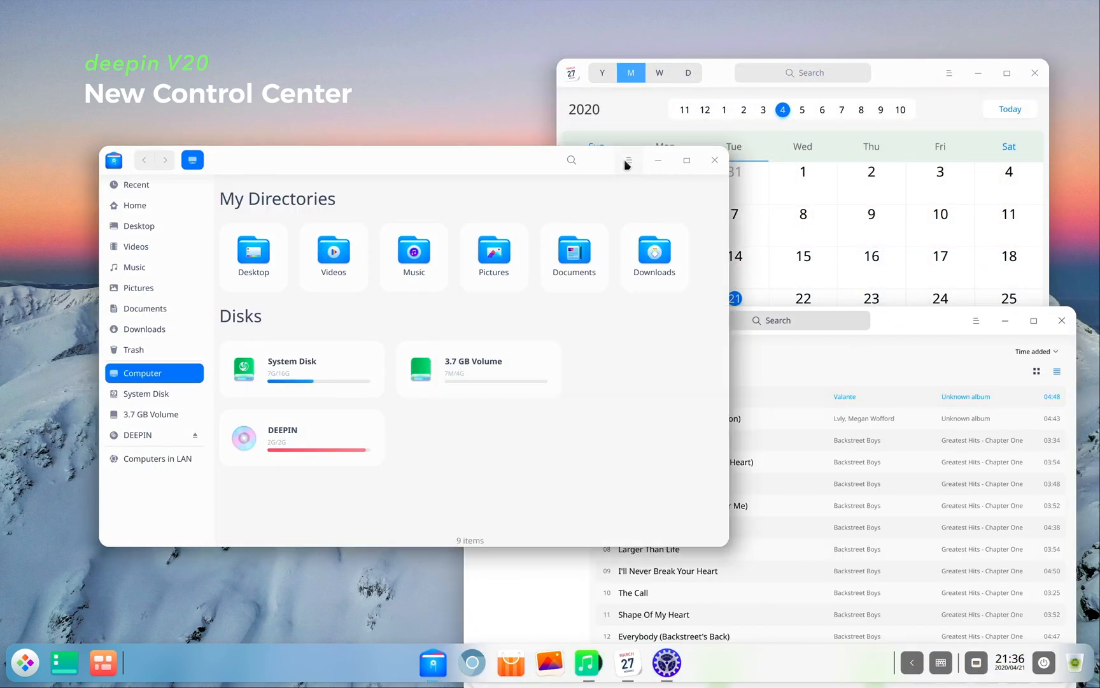
Apply the Dark theme to File Manager, then view the Calendar's theme options.
left_click(627, 160)
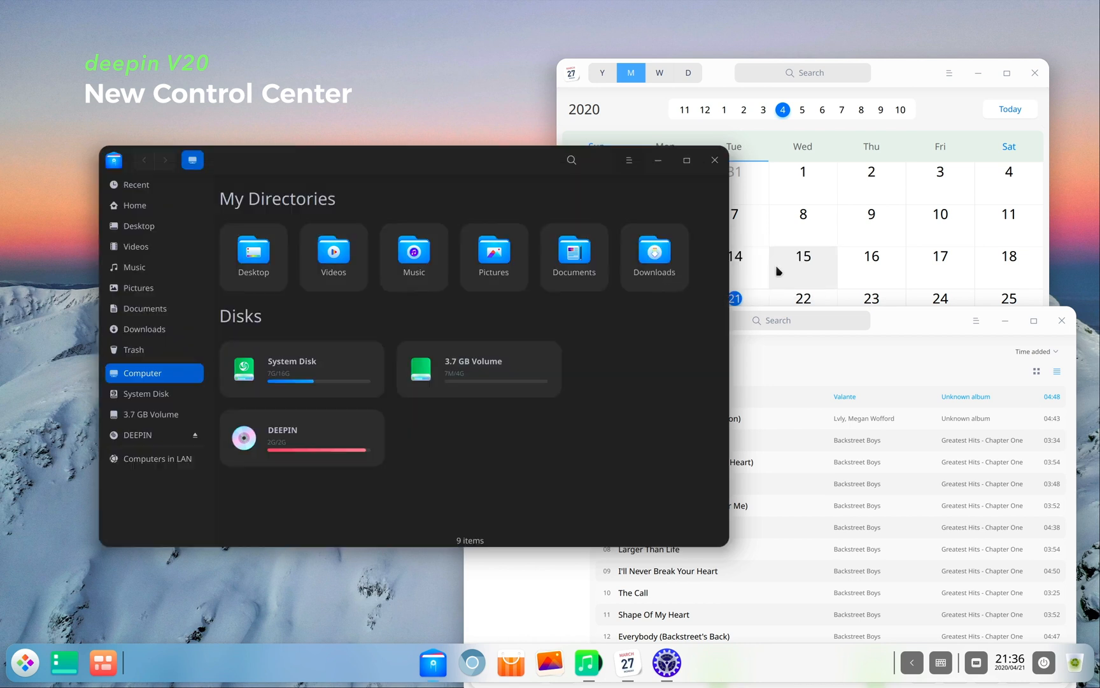
left_click(988, 76)
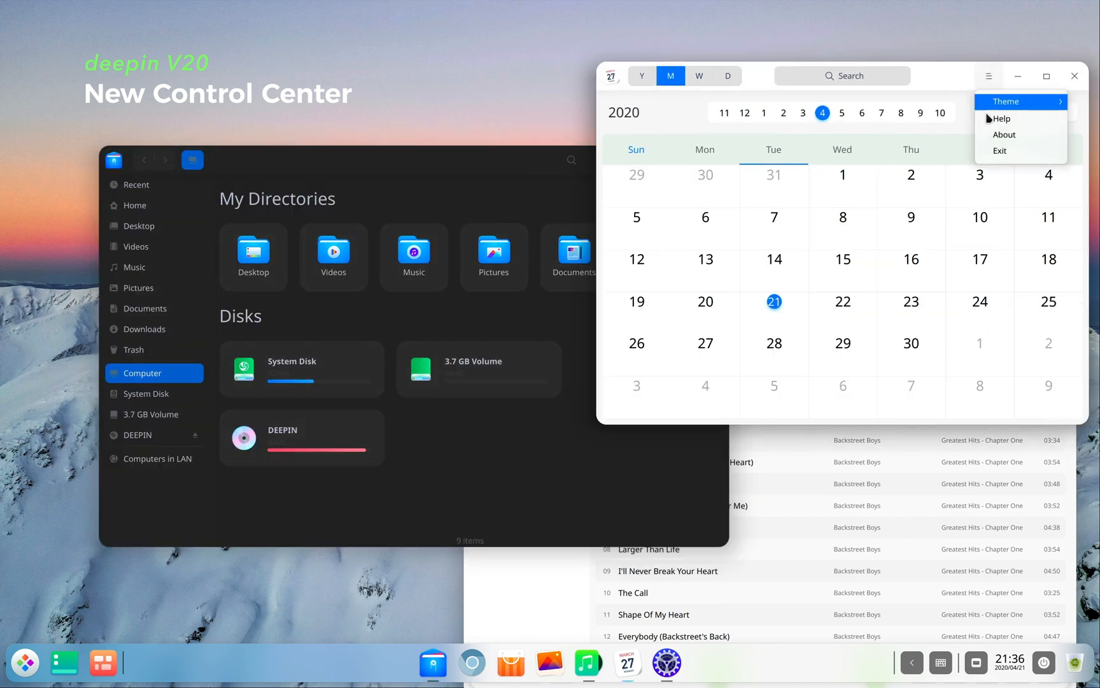
left_click(594, 458)
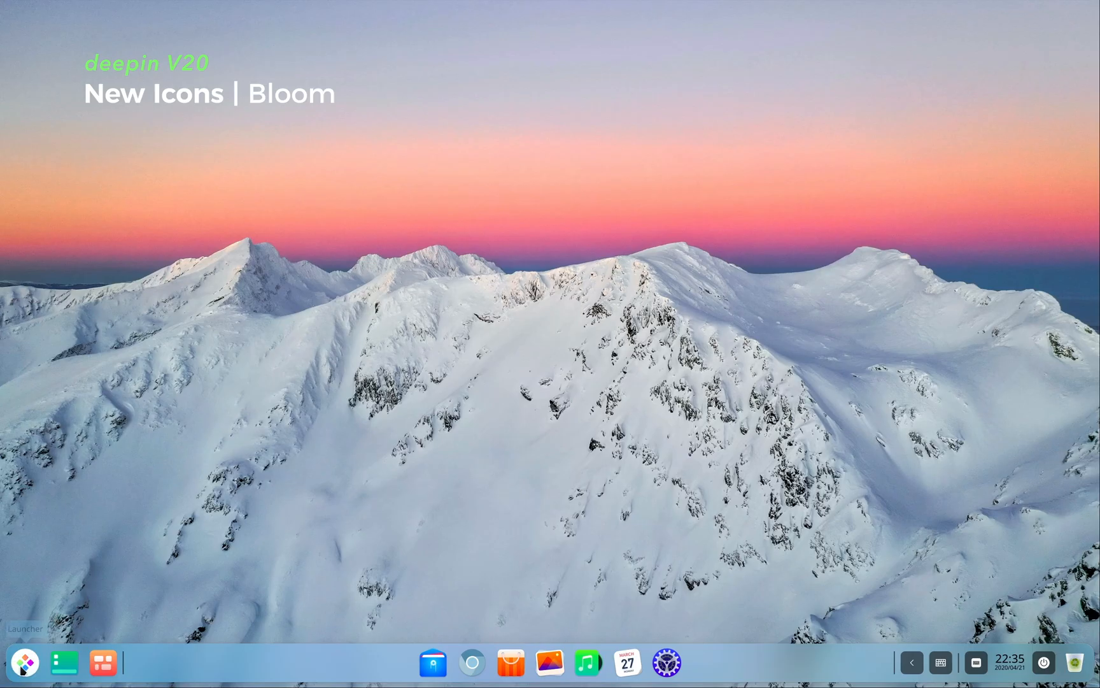
mouse_move(540, 572)
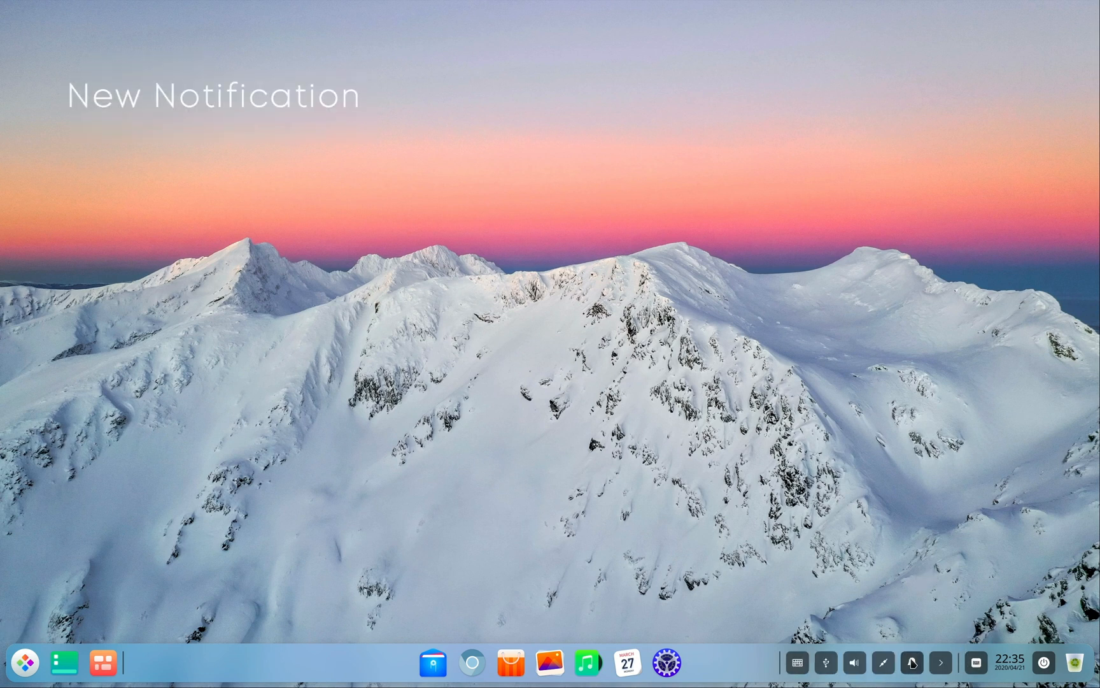
View the wired-connection alerts in Notification Center and close the panel.
left_click(912, 662)
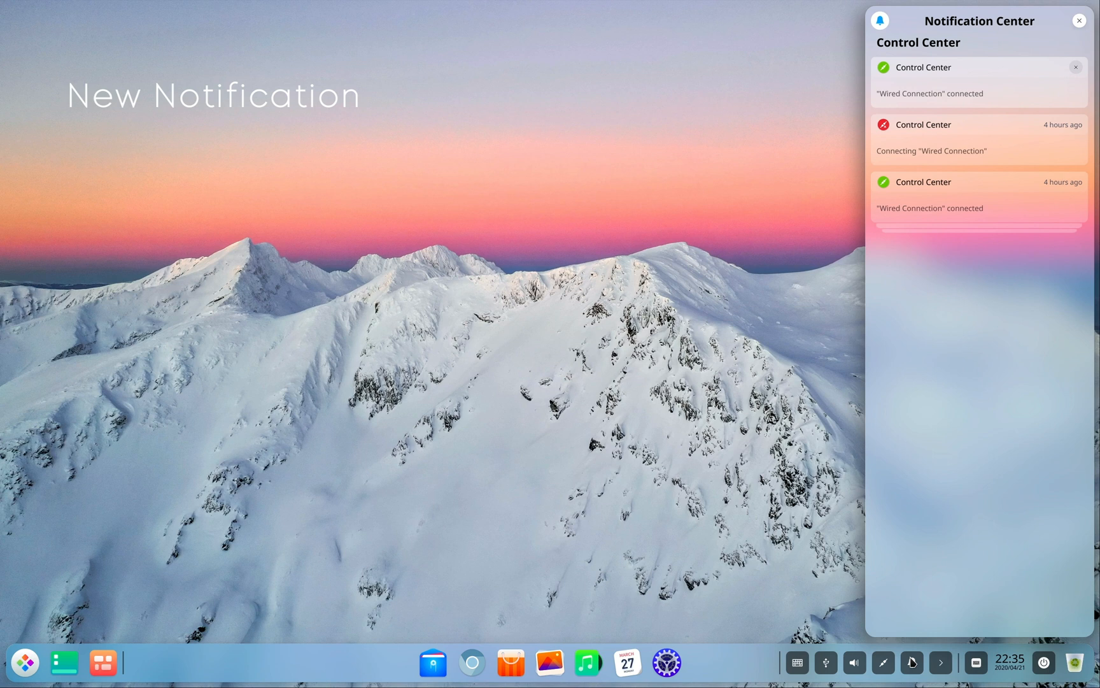
left_click(1079, 21)
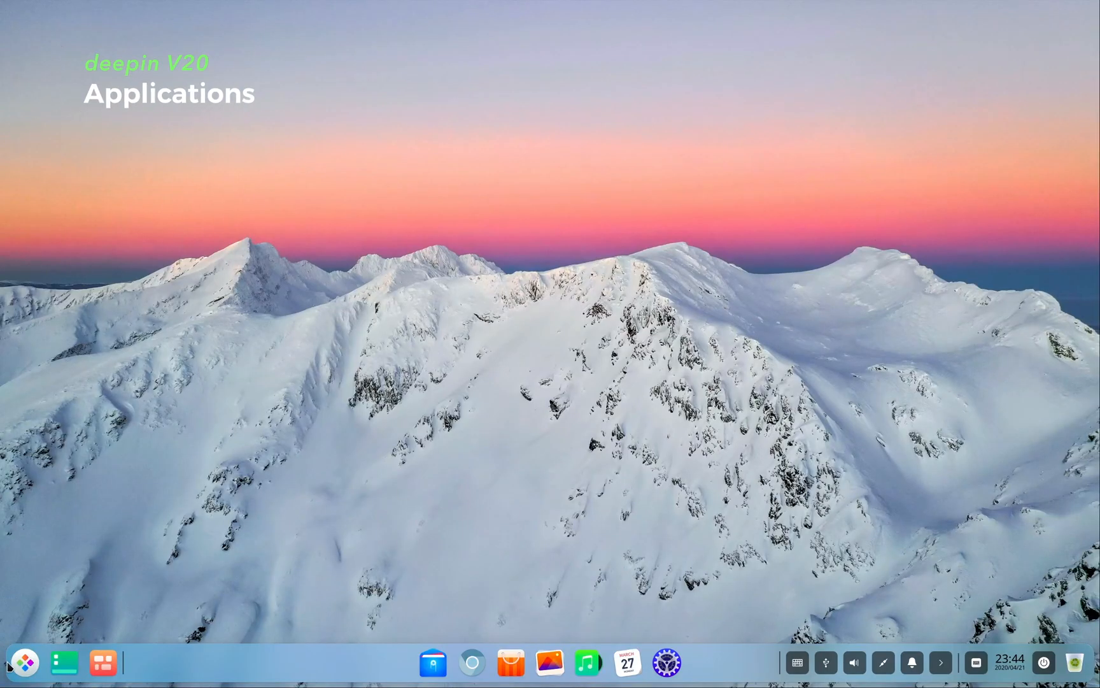
Browse the full-screen launcher, seek through dde-introduction.mp4 in Movie, then launch Deepin Draw.
left_click(102, 663)
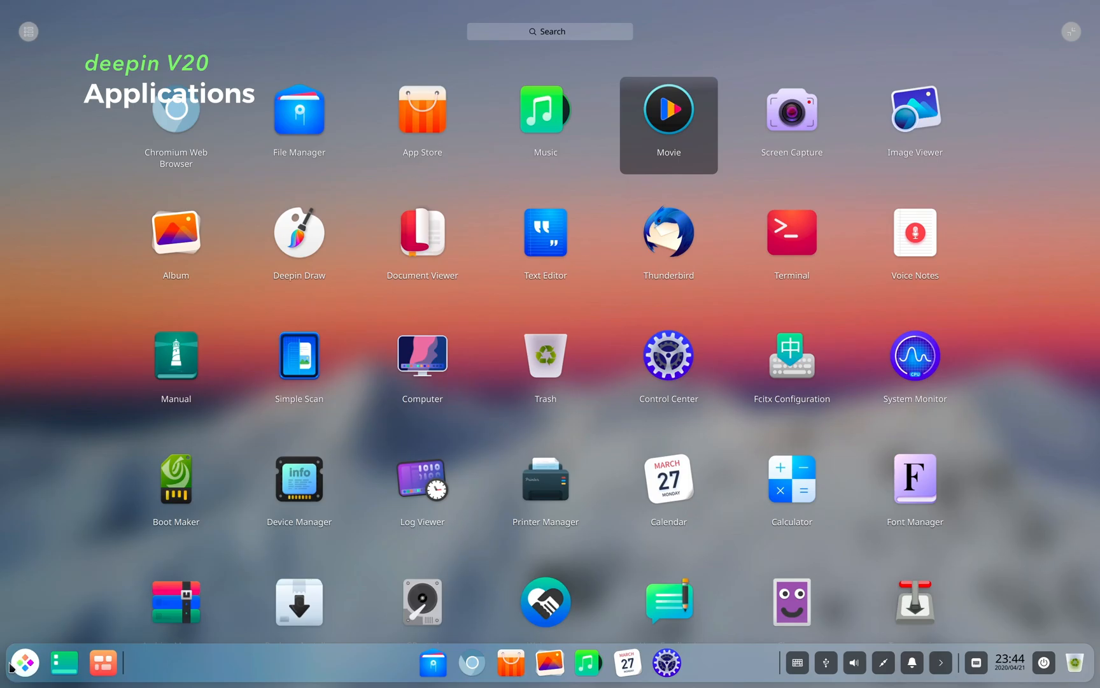
mouse_move(422, 125)
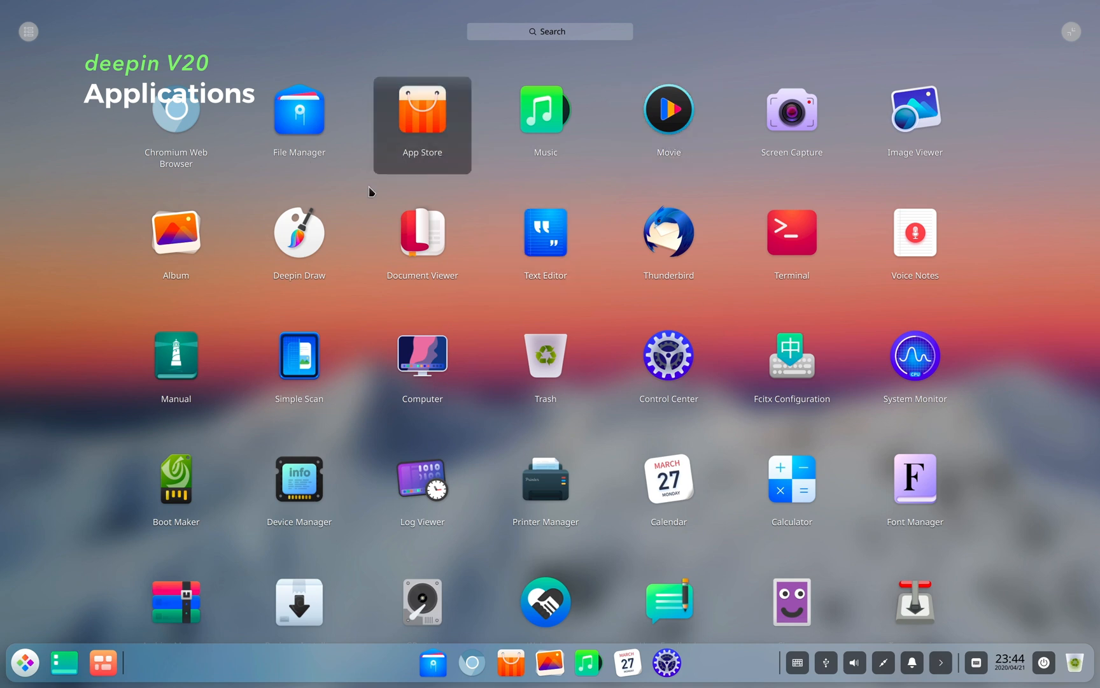
mouse_move(915, 478)
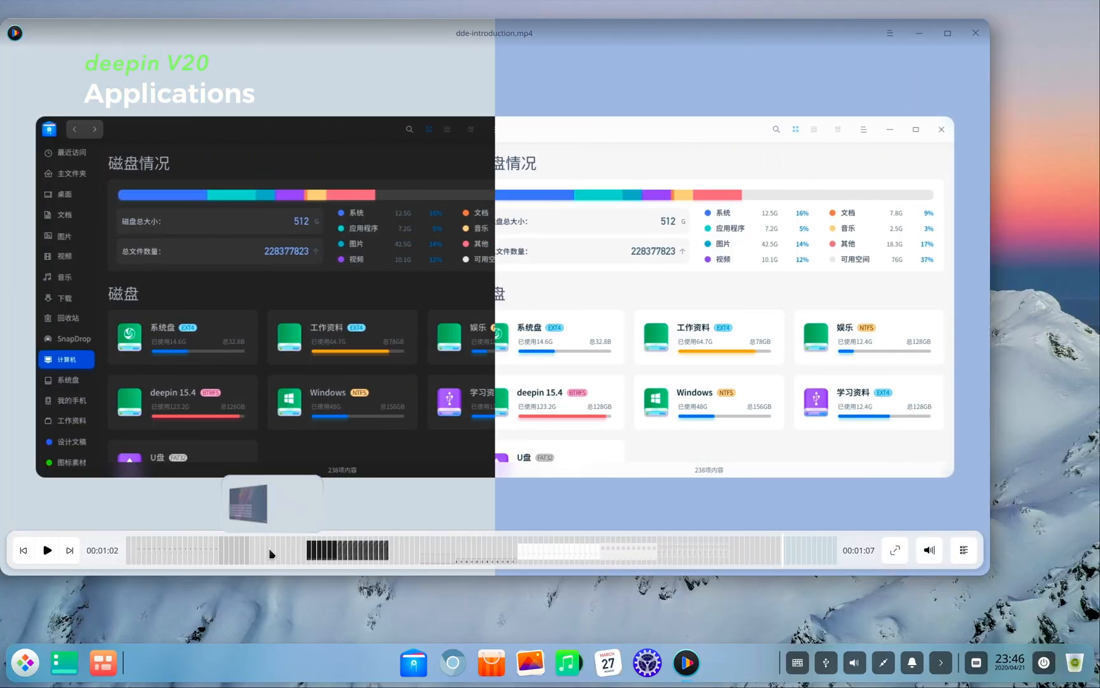
left_click_drag(273, 554, 410, 554)
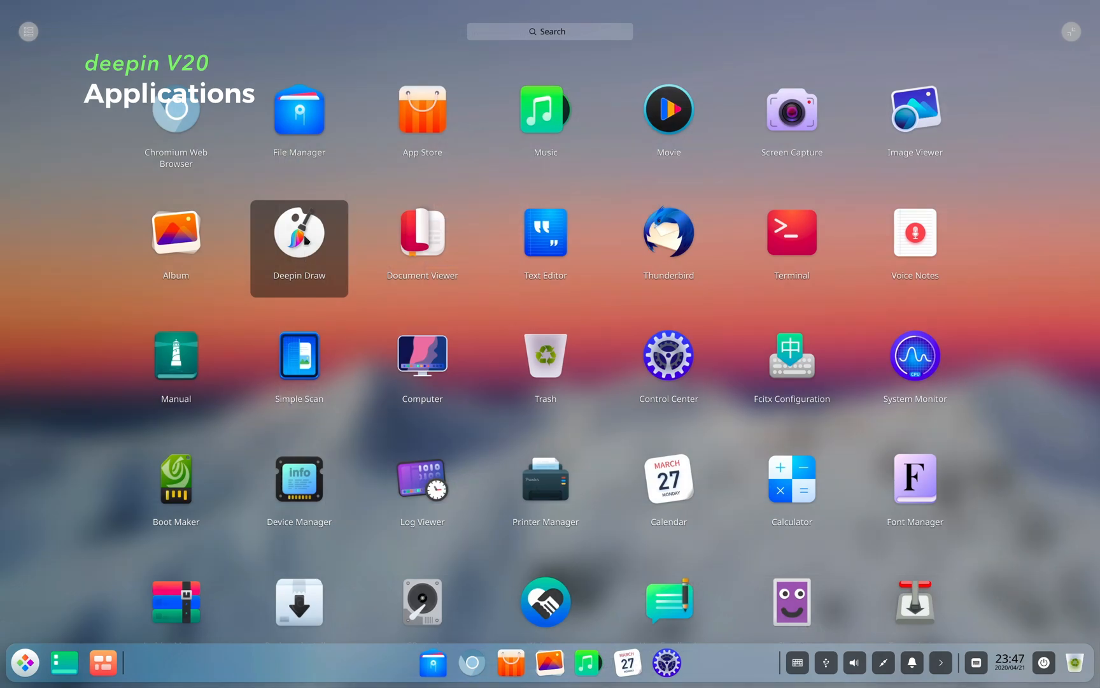
left_click(298, 232)
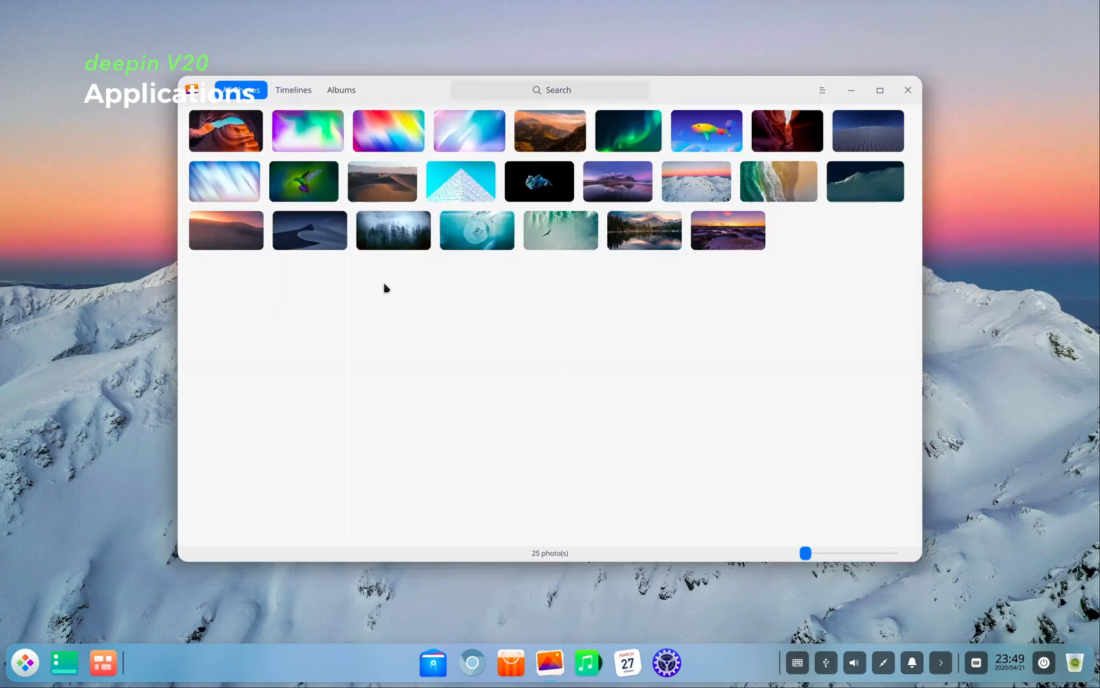
Tour Album, Voice Notes and today's Log Viewer entries, then show CPU details for the Intel Core i5-7267U.
left_click(293, 91)
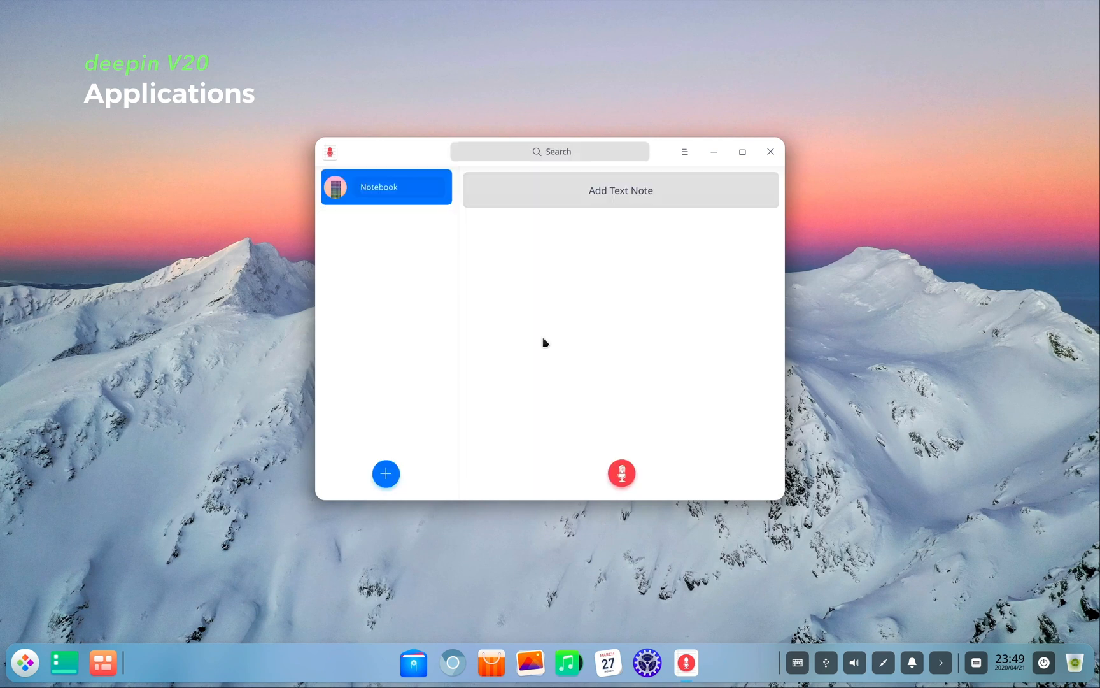
left_click(621, 472)
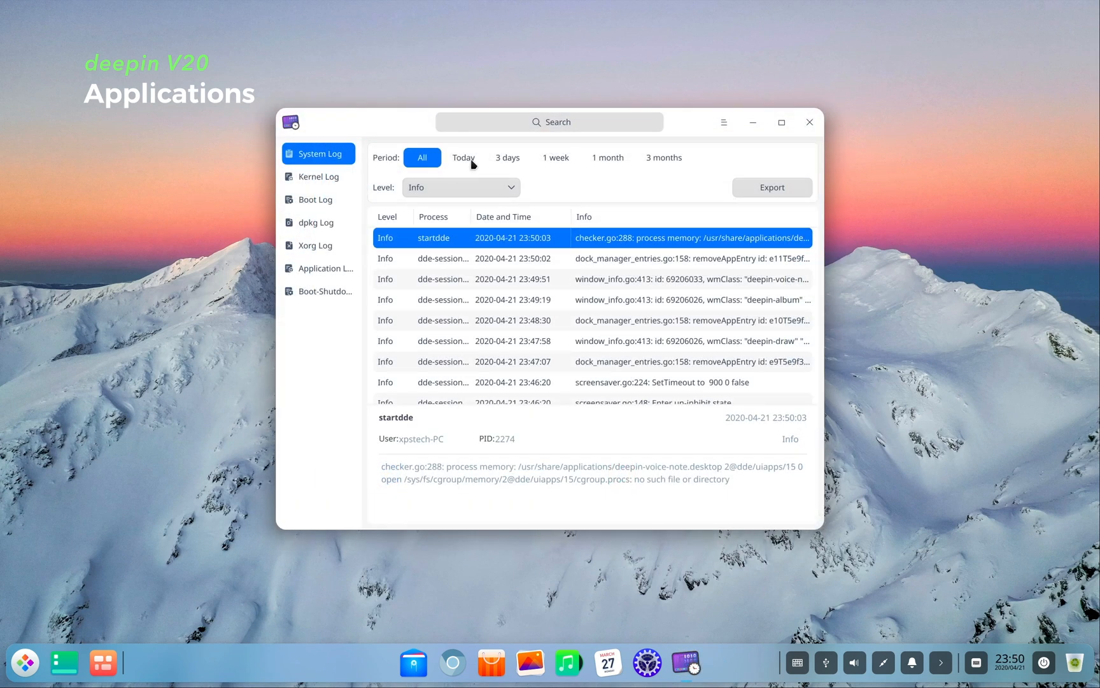
left_click(507, 157)
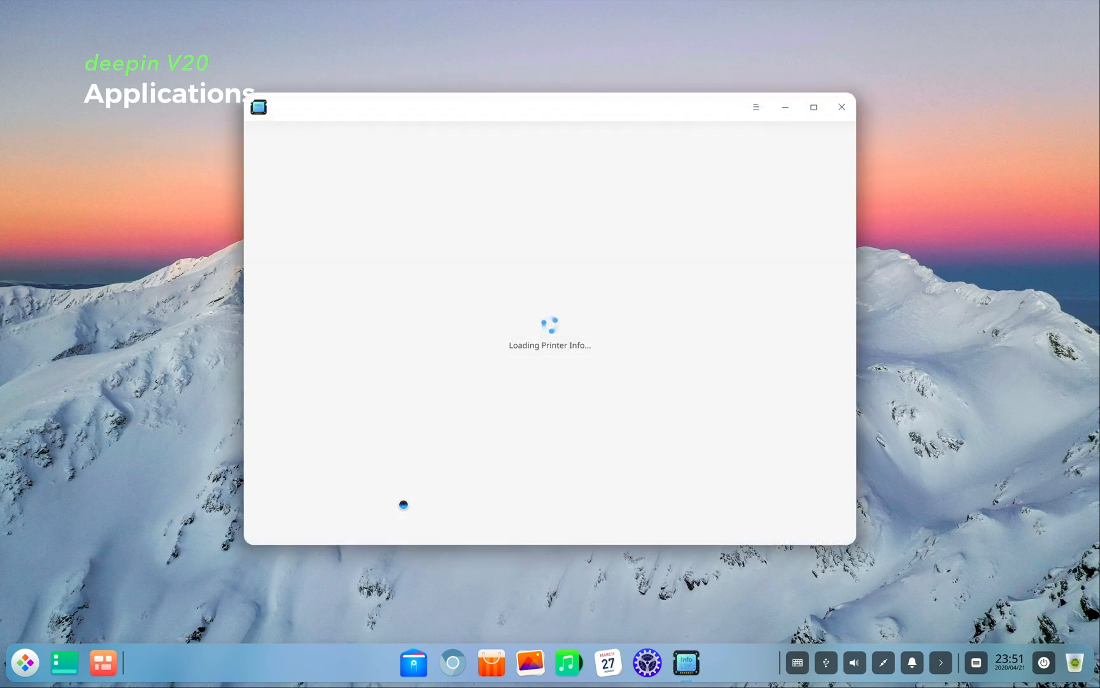
left_click(278, 153)
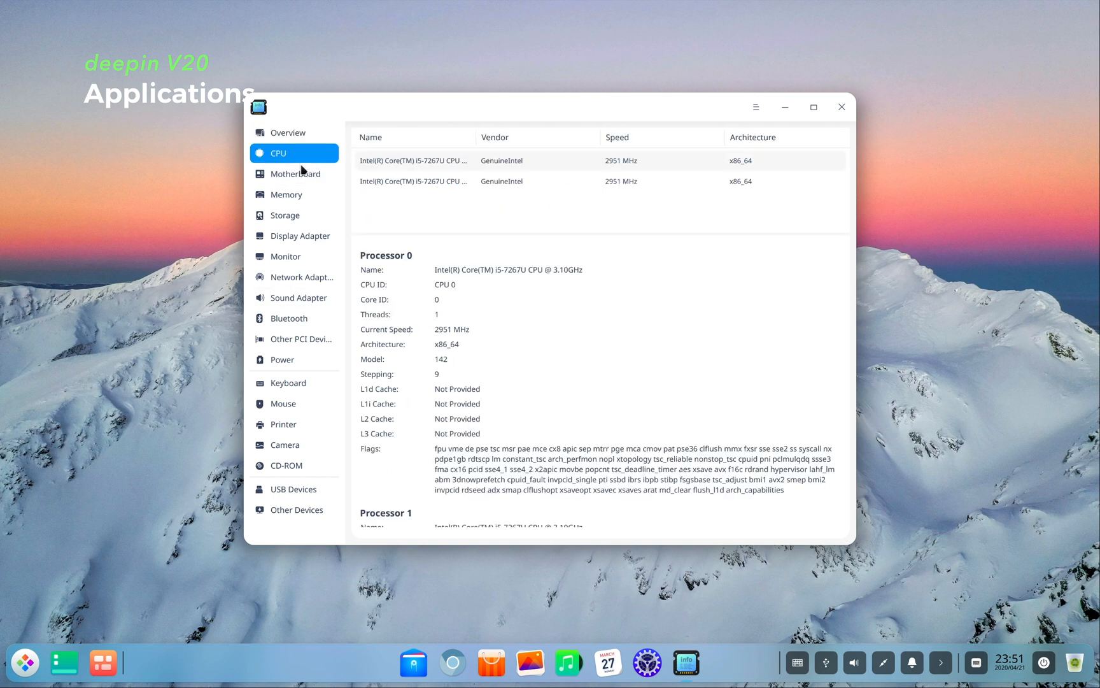
left_click(287, 195)
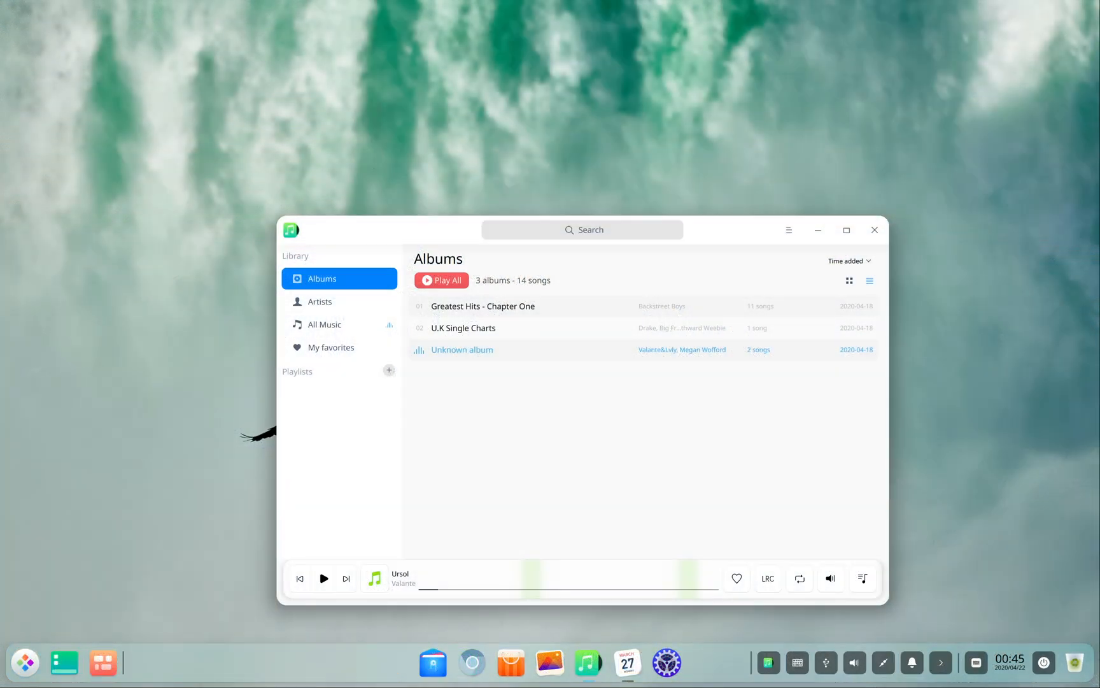
Show the Control Center wired-connection alerts in Notification Center over the waterfall wallpaper.
left_click(912, 662)
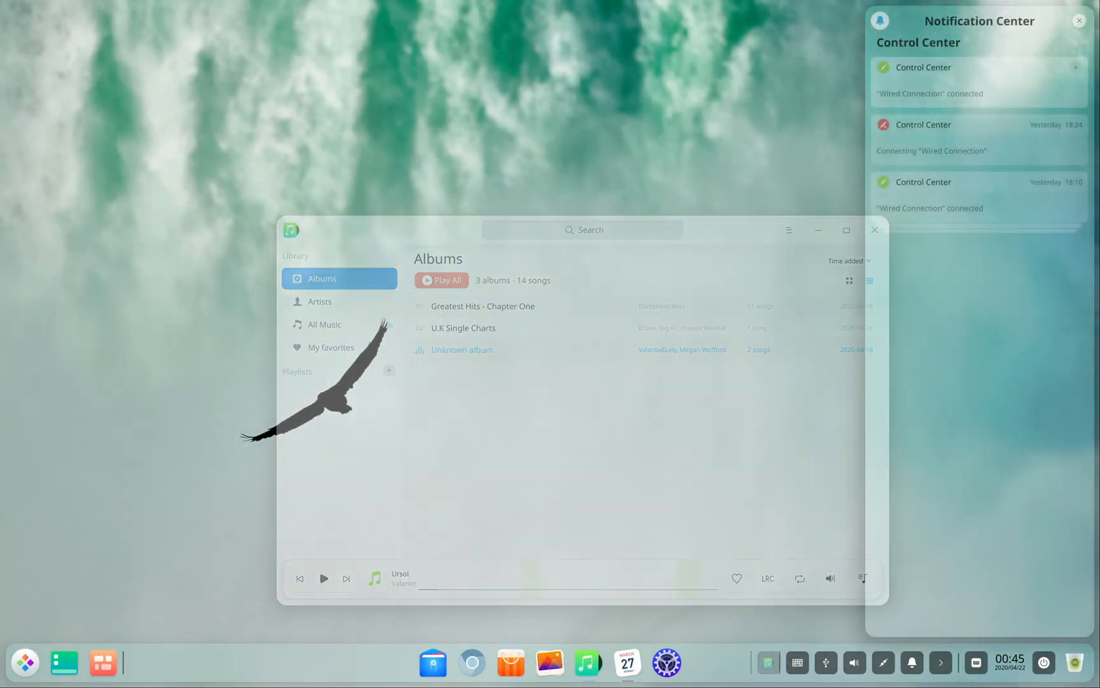
left_click(874, 231)
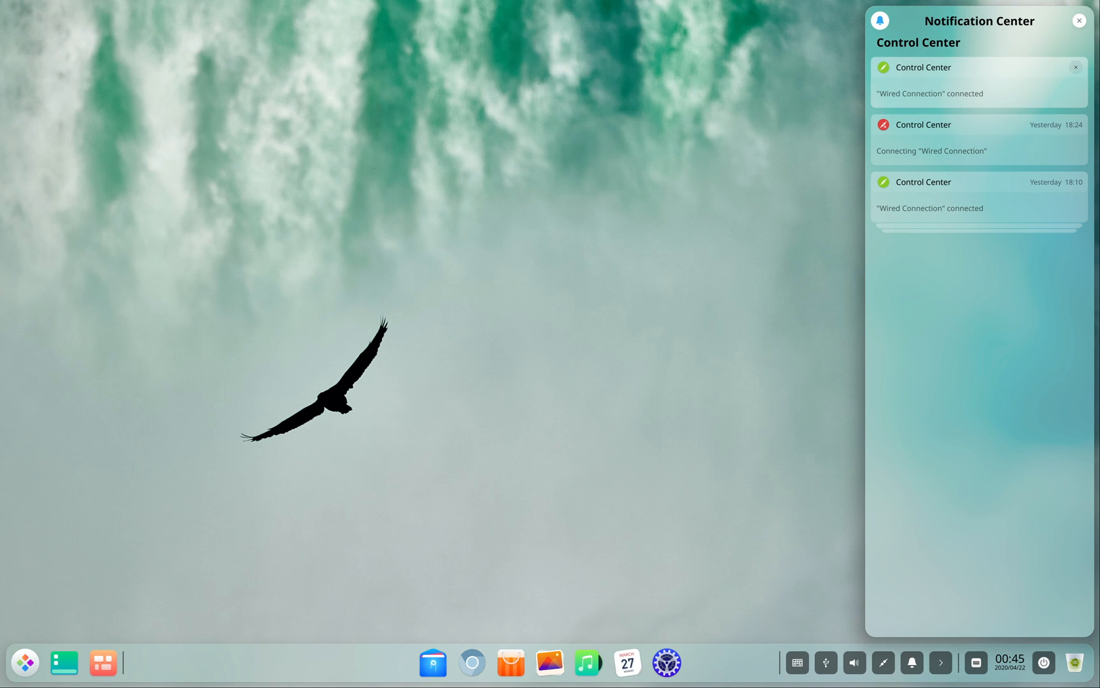